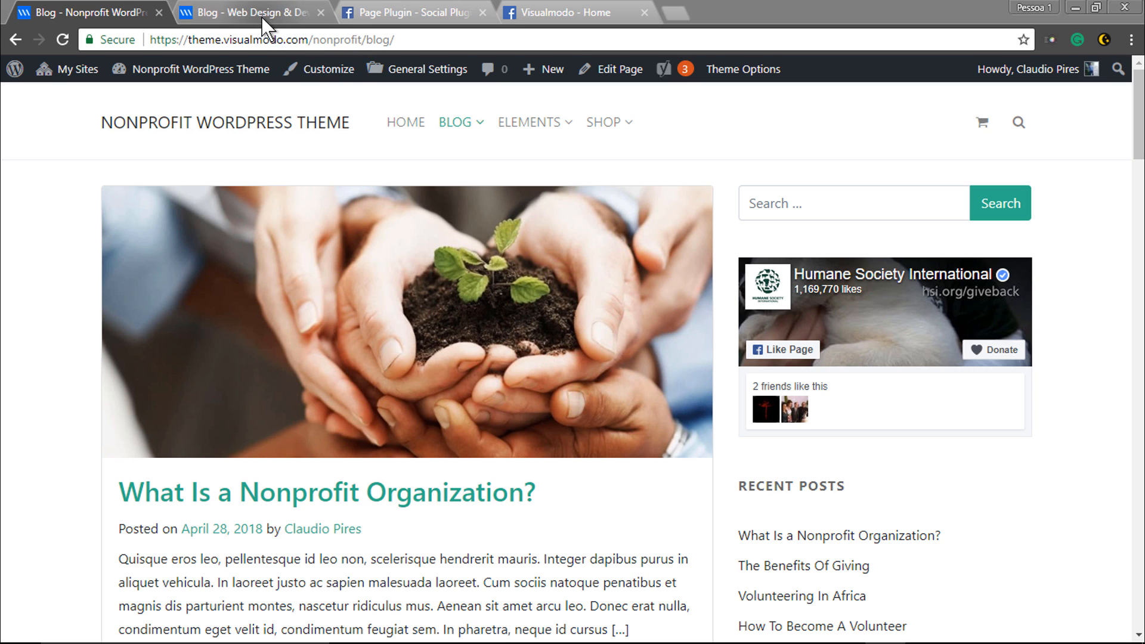
Switch to the Visualmodo blog and view its sidebar Facebook page box.
{"action": "left_click", "coordinate": [252, 12]}
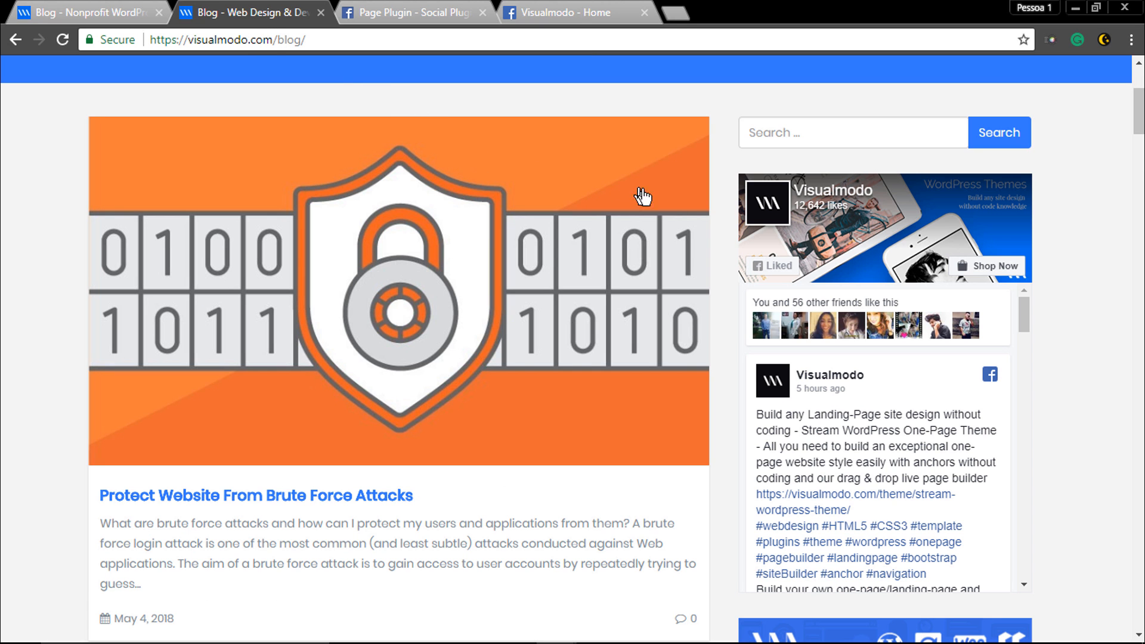
{"action": "scroll", "scroll_direction": "down", "scroll_amount": 3}
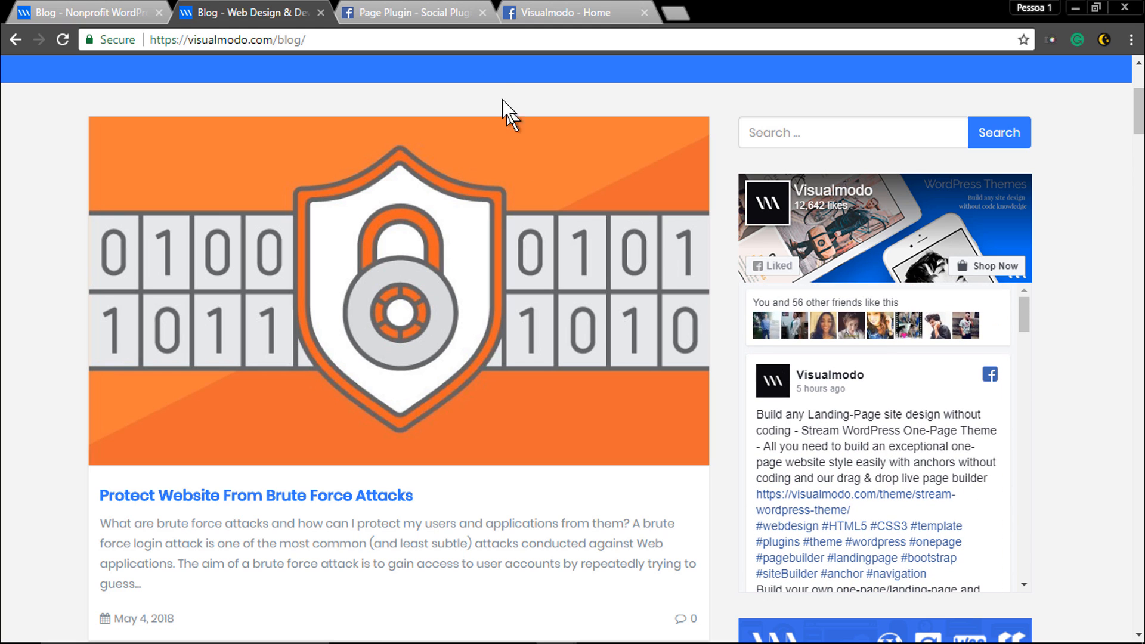
{"action": "mouse_move", "coordinate": [515, 12]}
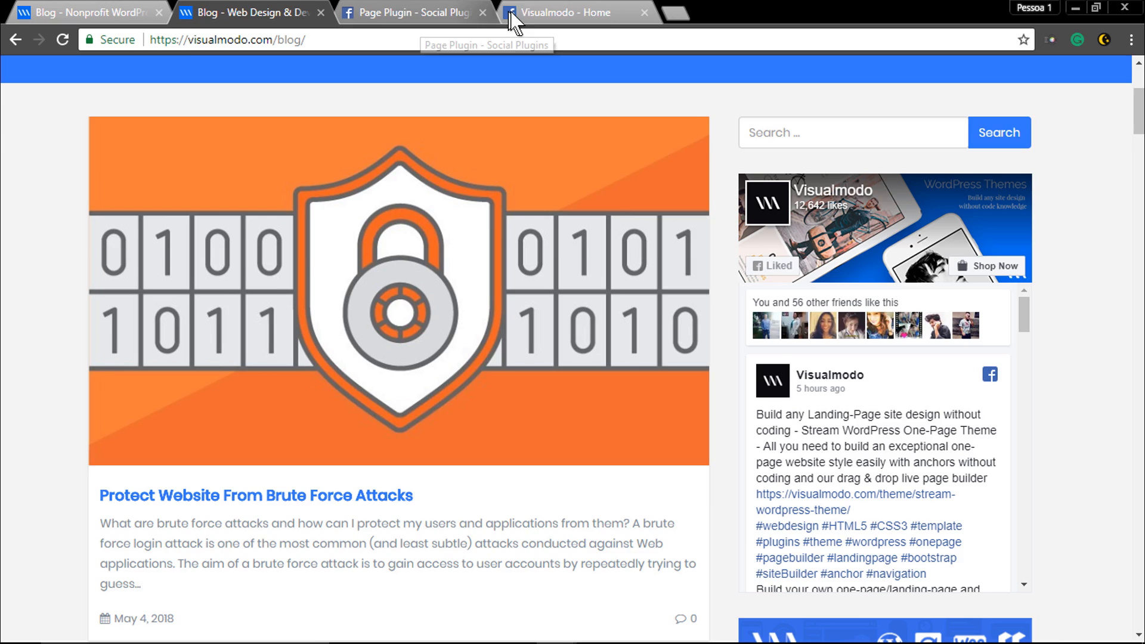
View the Visualmodo Facebook page and copy its URL from the address bar.
{"action": "left_click", "coordinate": [570, 12]}
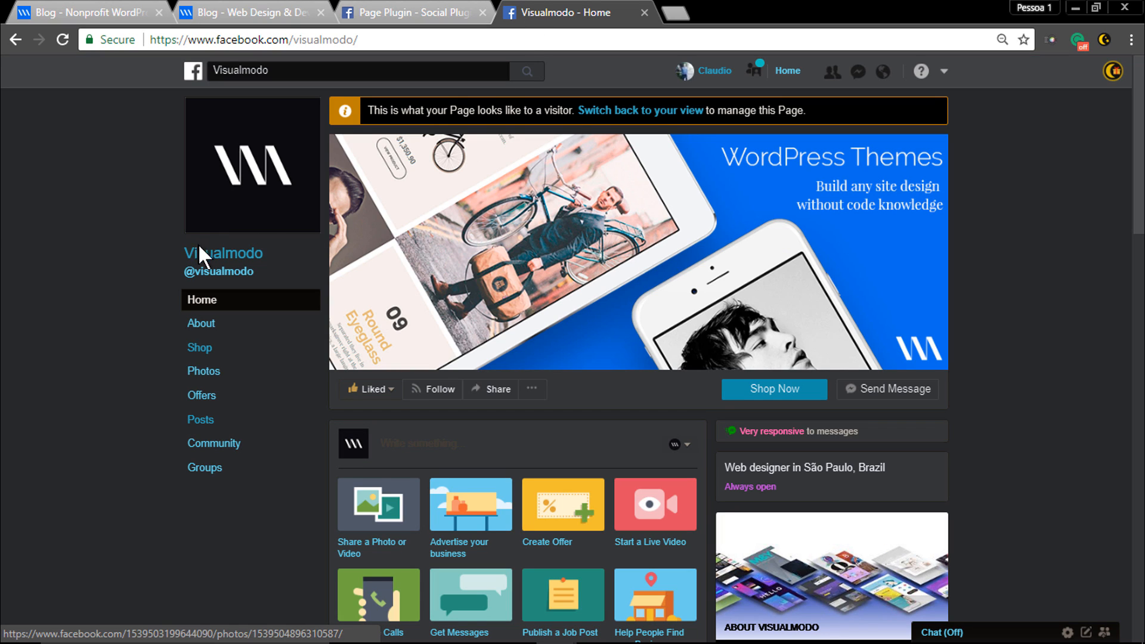
{"action": "mouse_move", "coordinate": [333, 450]}
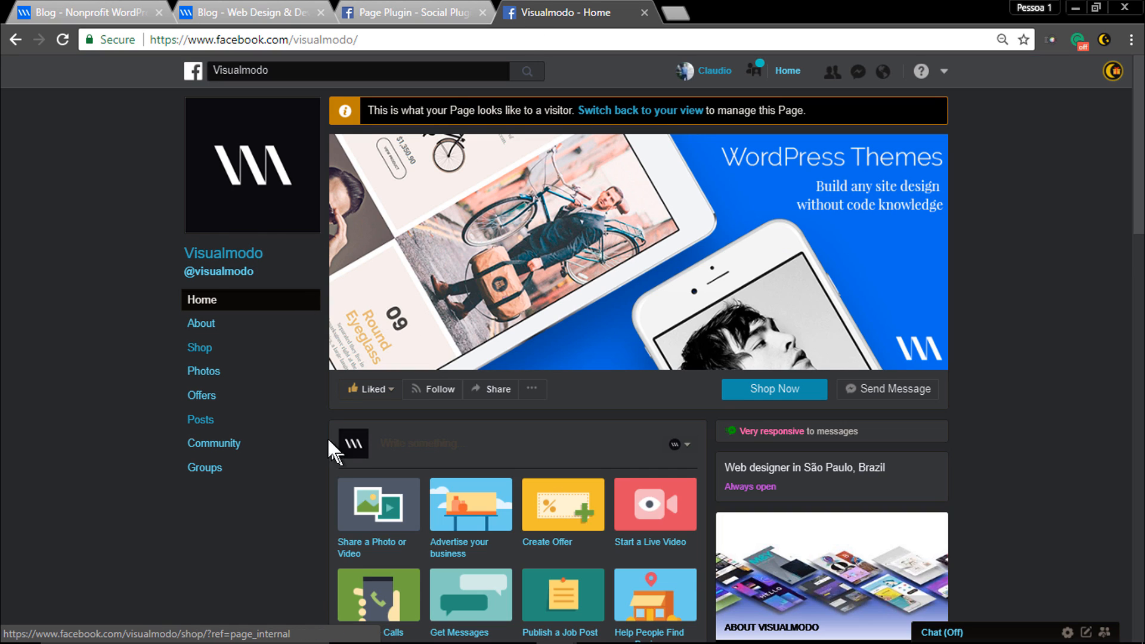
{"action": "scroll", "scroll_direction": "down", "scroll_amount": 3}
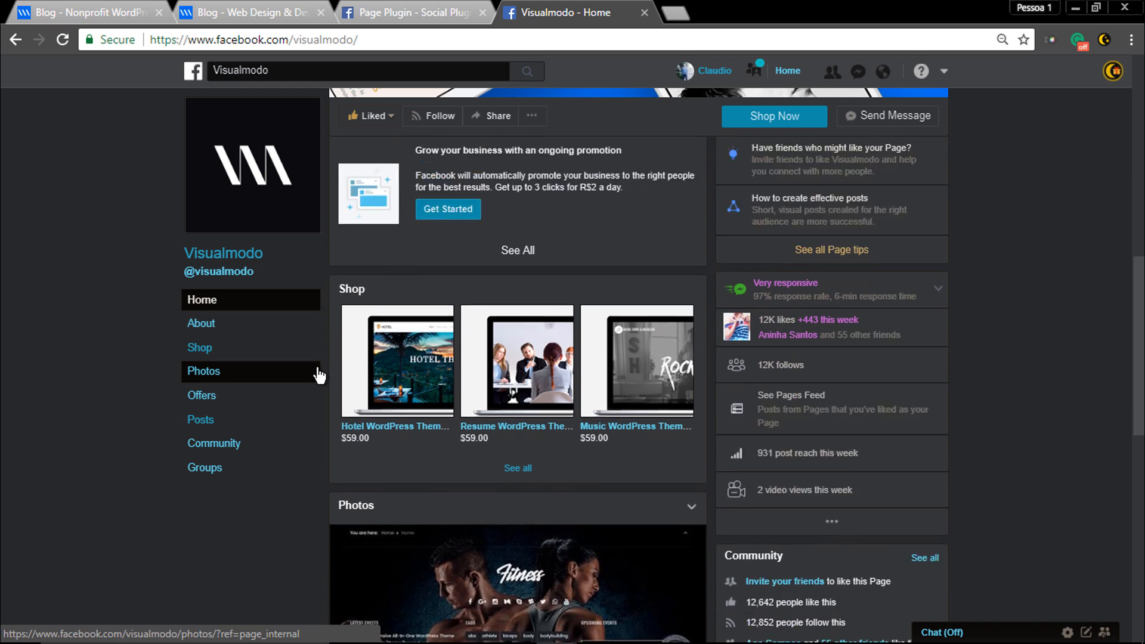
{"action": "scroll", "scroll_direction": "down", "scroll_amount": 3}
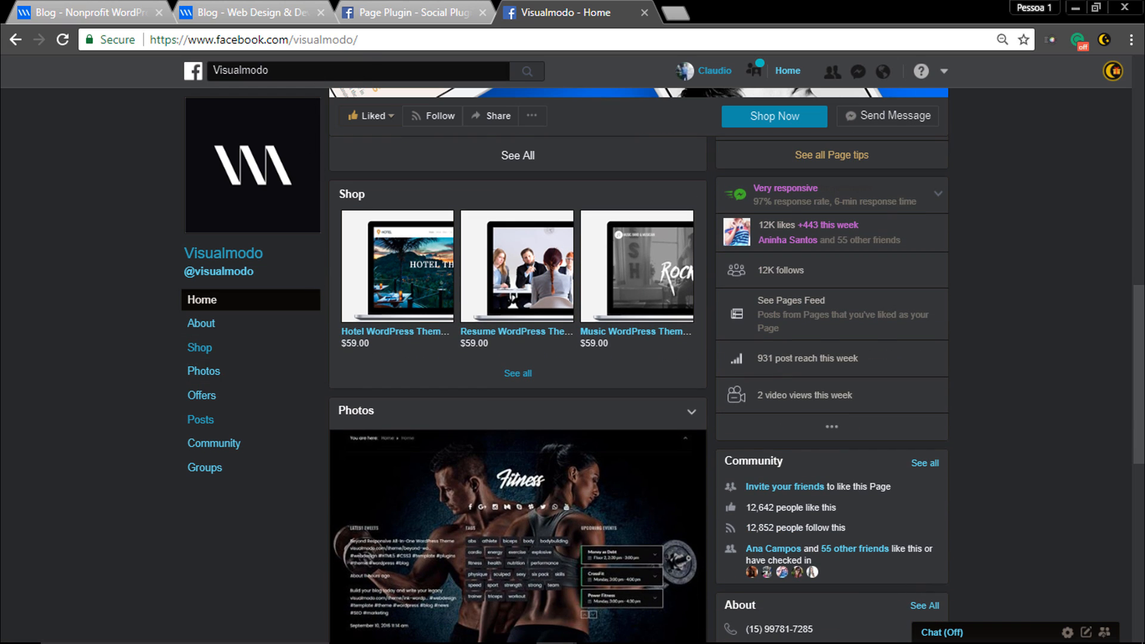
{"action": "left_click", "coordinate": [252, 39]}
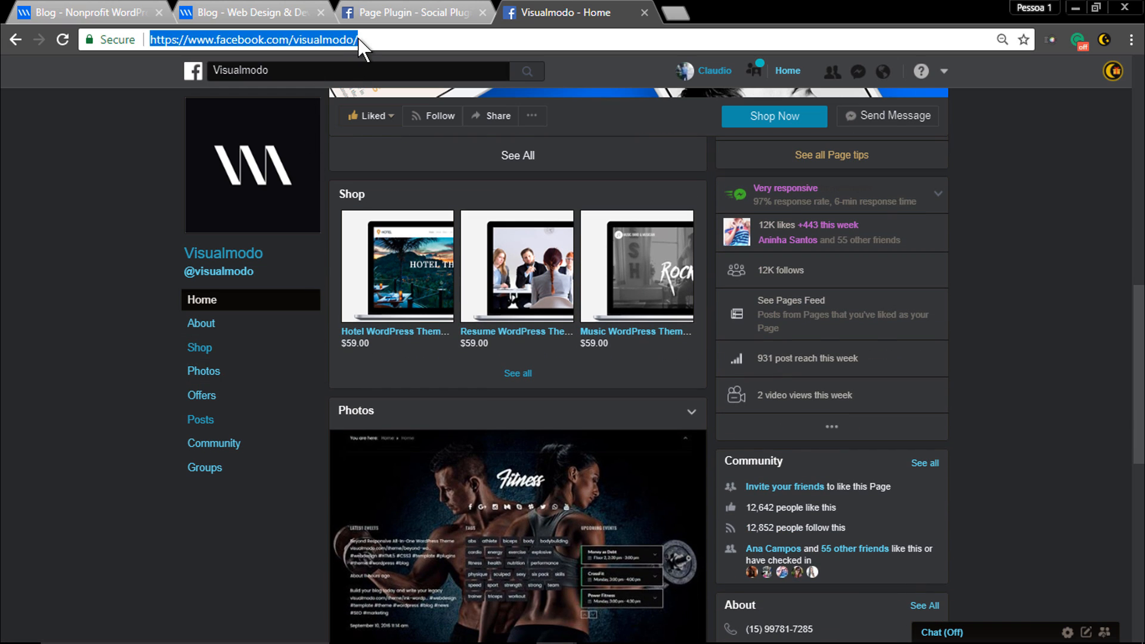
{"action": "mouse_move", "coordinate": [357, 45]}
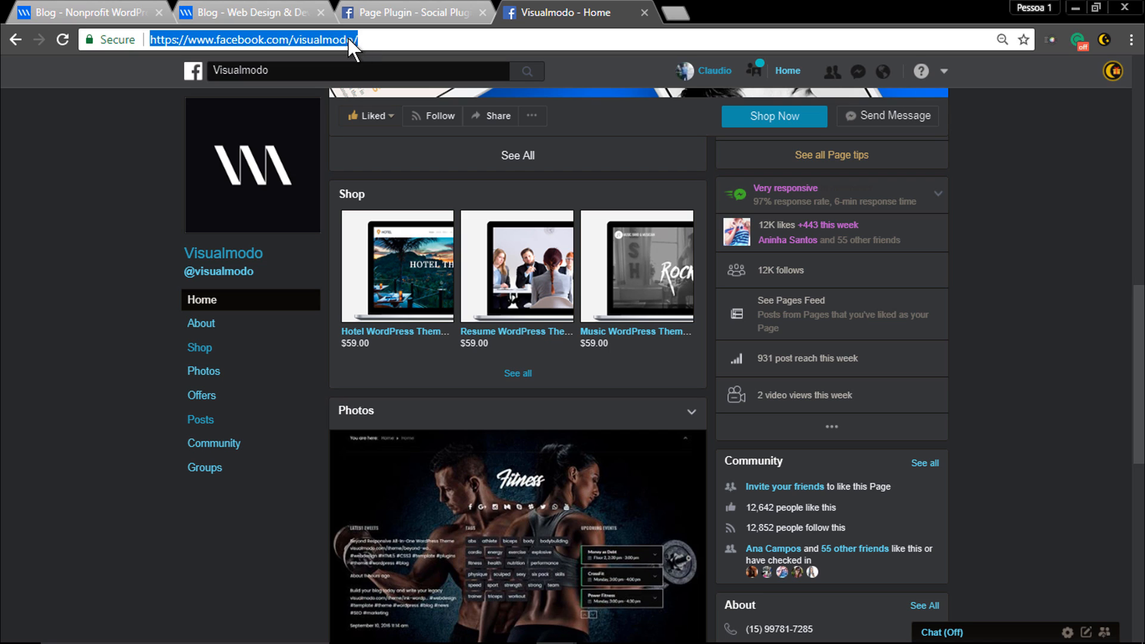
{"action": "mouse_move", "coordinate": [376, 61]}
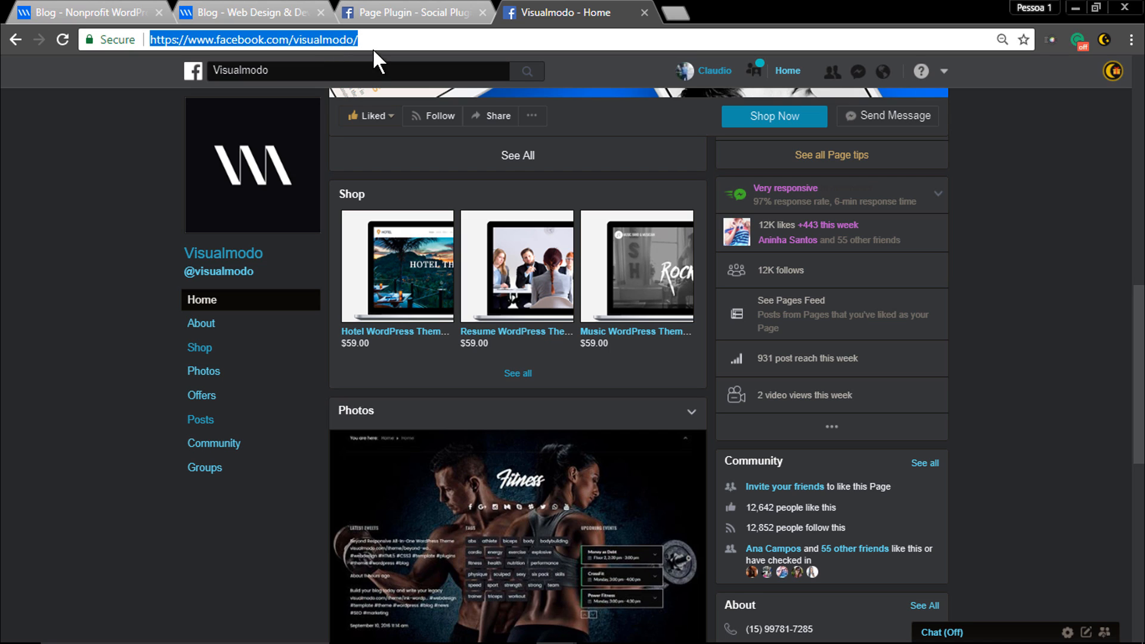
{"action": "right_click", "coordinate": [254, 39]}
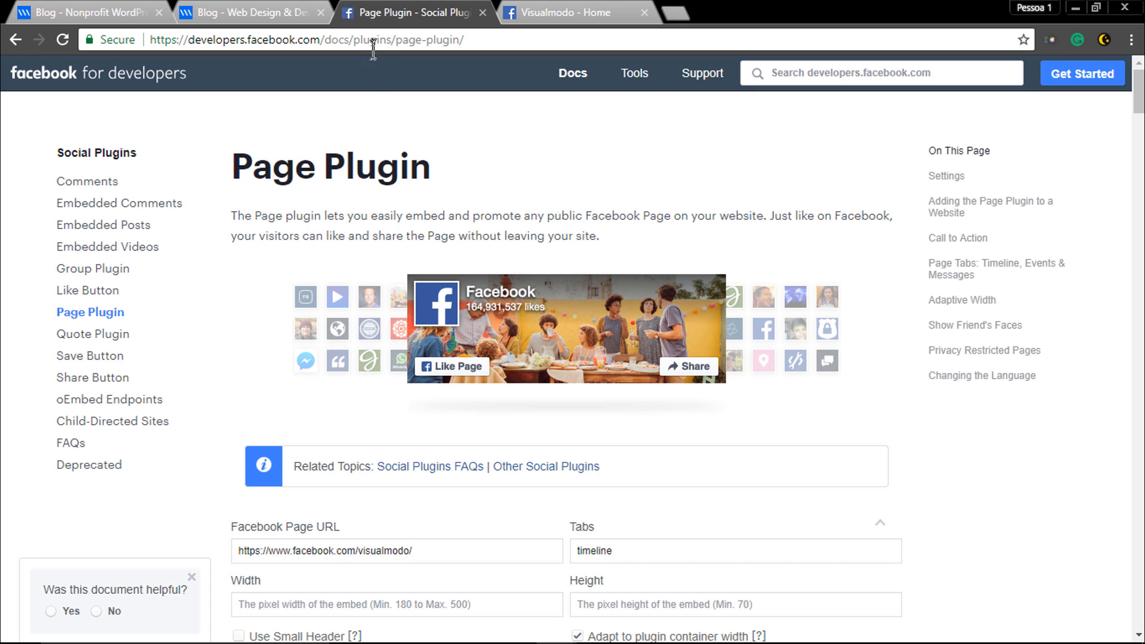
{"action": "mouse_move", "coordinate": [455, 182]}
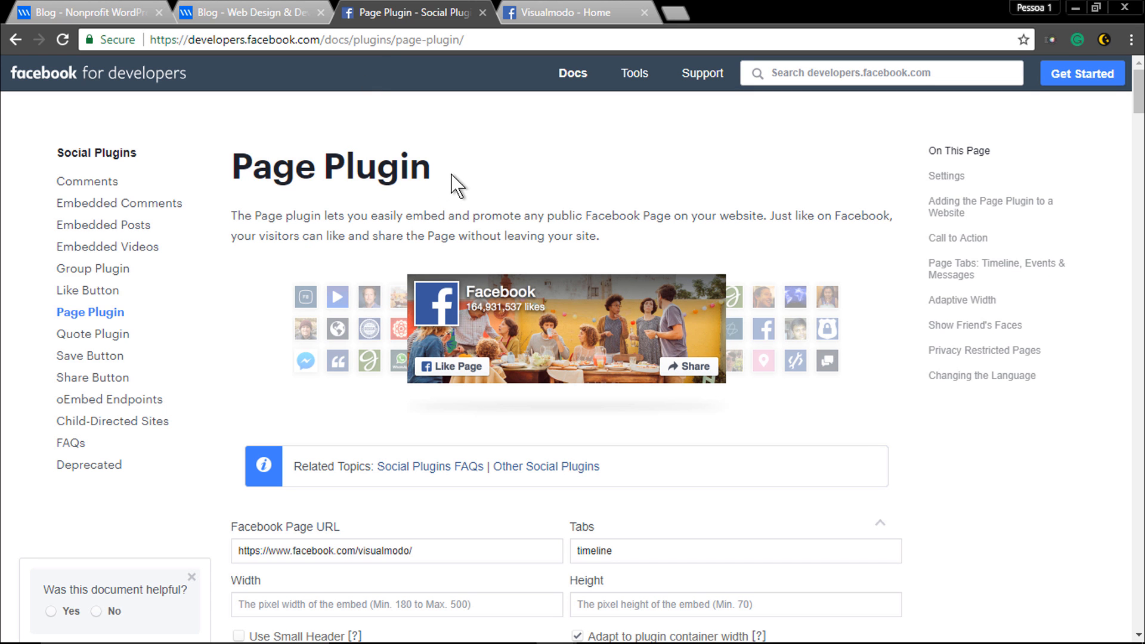
{"action": "mouse_move", "coordinate": [454, 175]}
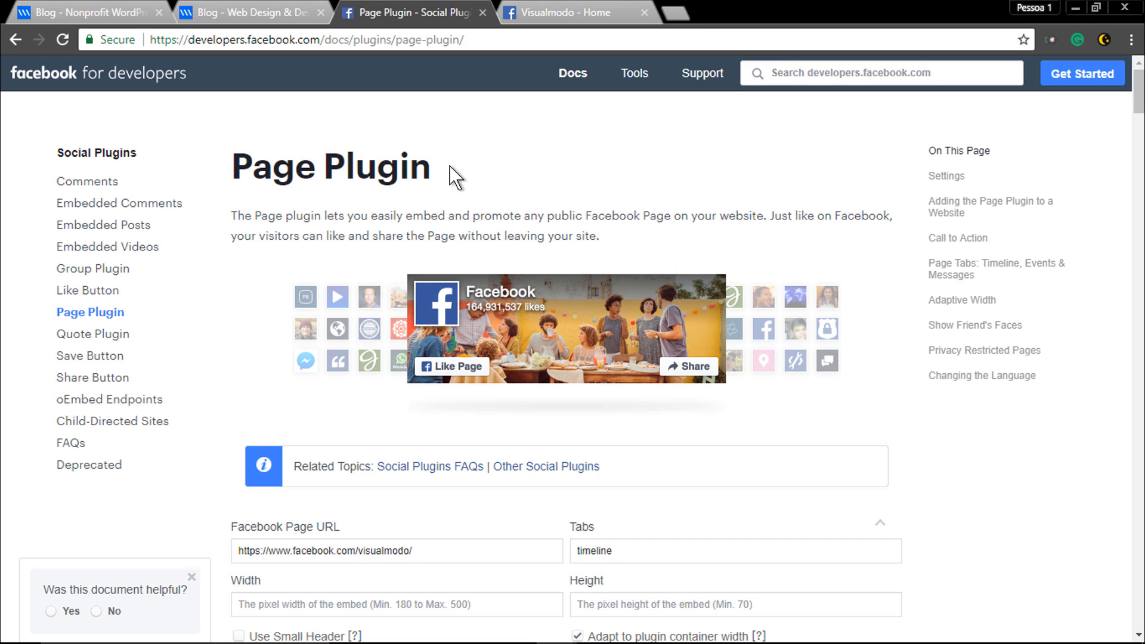
Generate the Page Plugin embed code for Visualmodo and copy the Step 1 JavaScript SDK snippet.
{"action": "scroll", "scroll_direction": "down", "scroll_amount": 3}
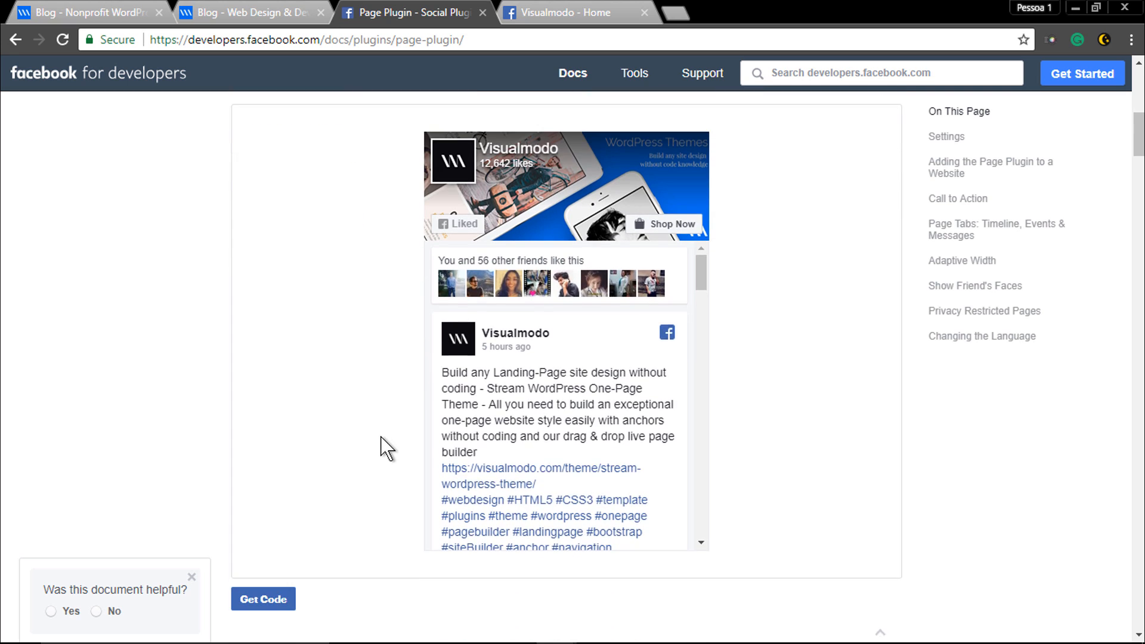
{"action": "left_click", "coordinate": [262, 599]}
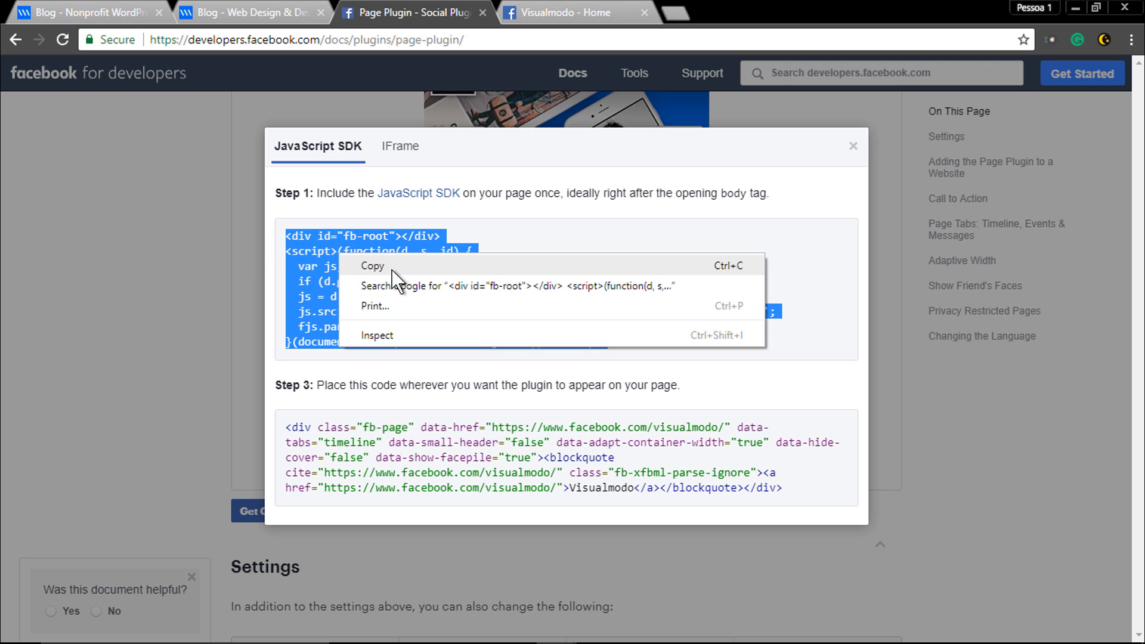
{"action": "left_click", "coordinate": [374, 266]}
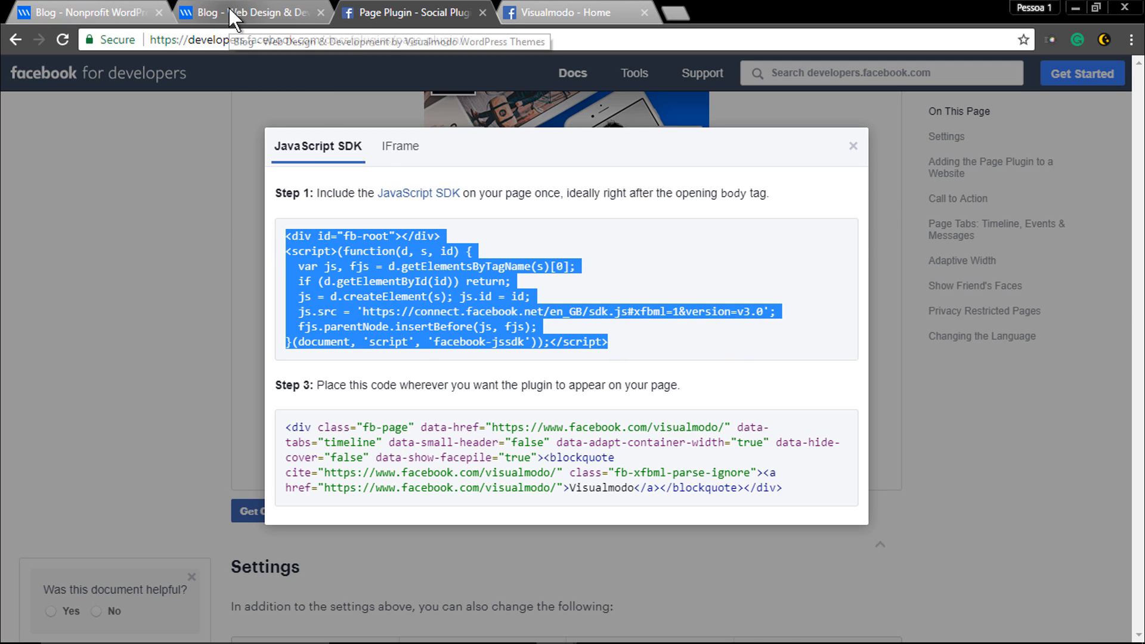
From the Nonprofit blog's admin bar, open its Widgets screen in a new tab and switch to it.
{"action": "left_click", "coordinate": [87, 12]}
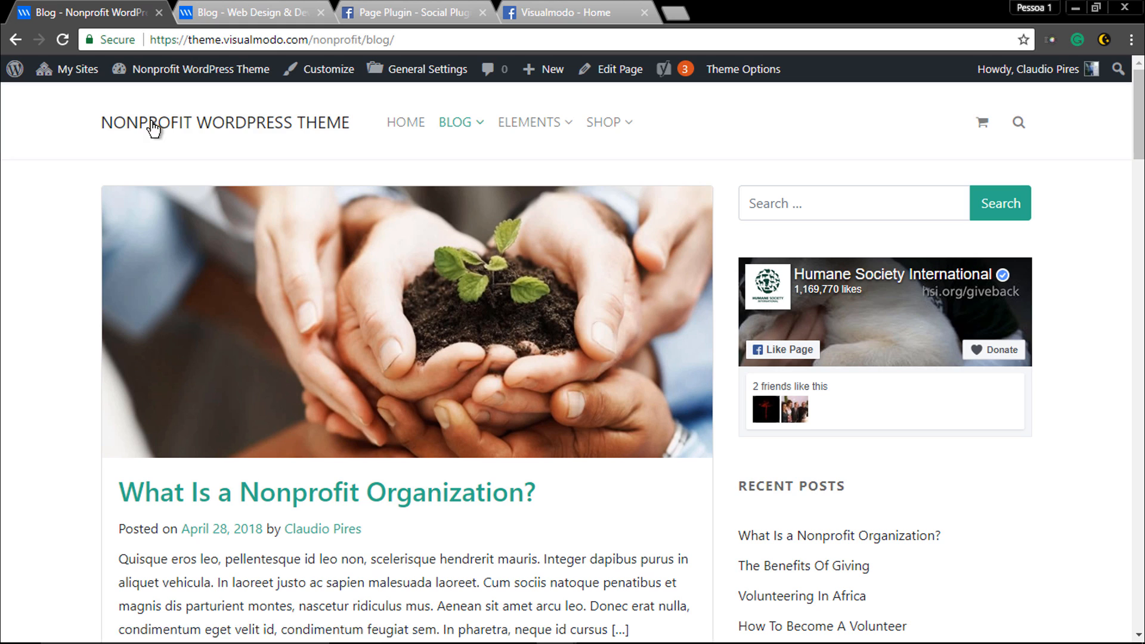
{"action": "left_click", "coordinate": [74, 69]}
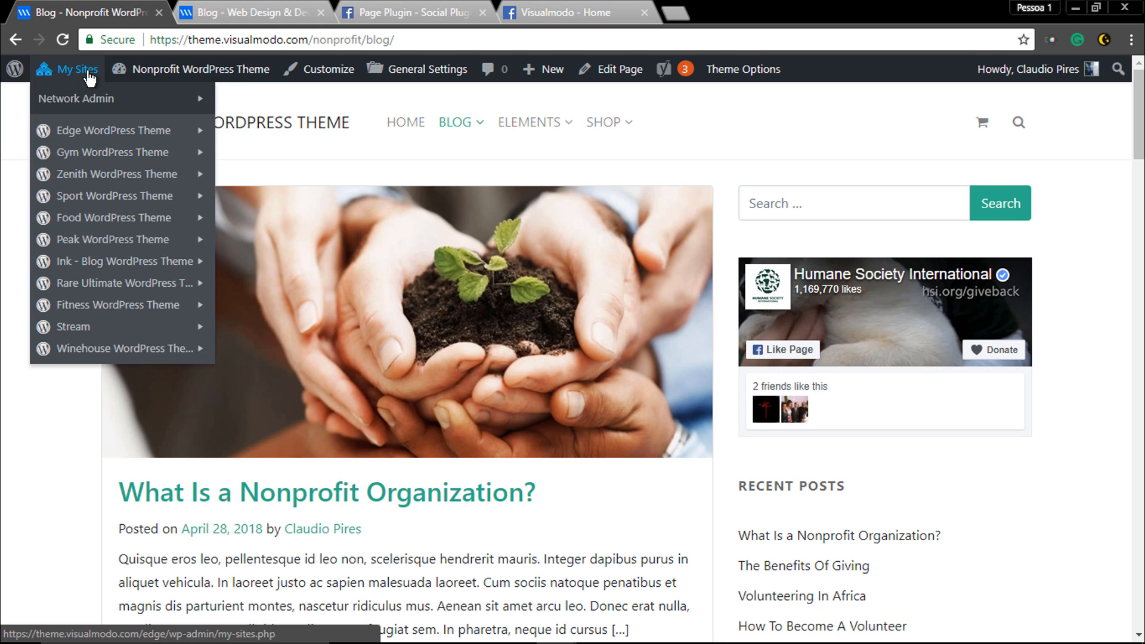
{"action": "right_click", "coordinate": [132, 142]}
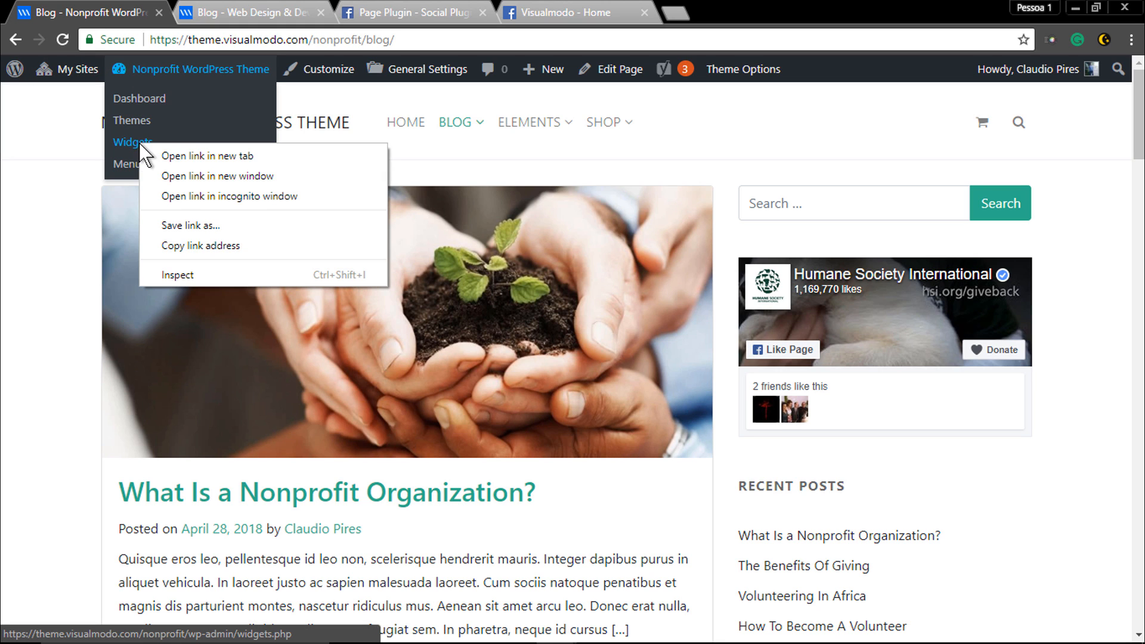
{"action": "left_click", "coordinate": [207, 155]}
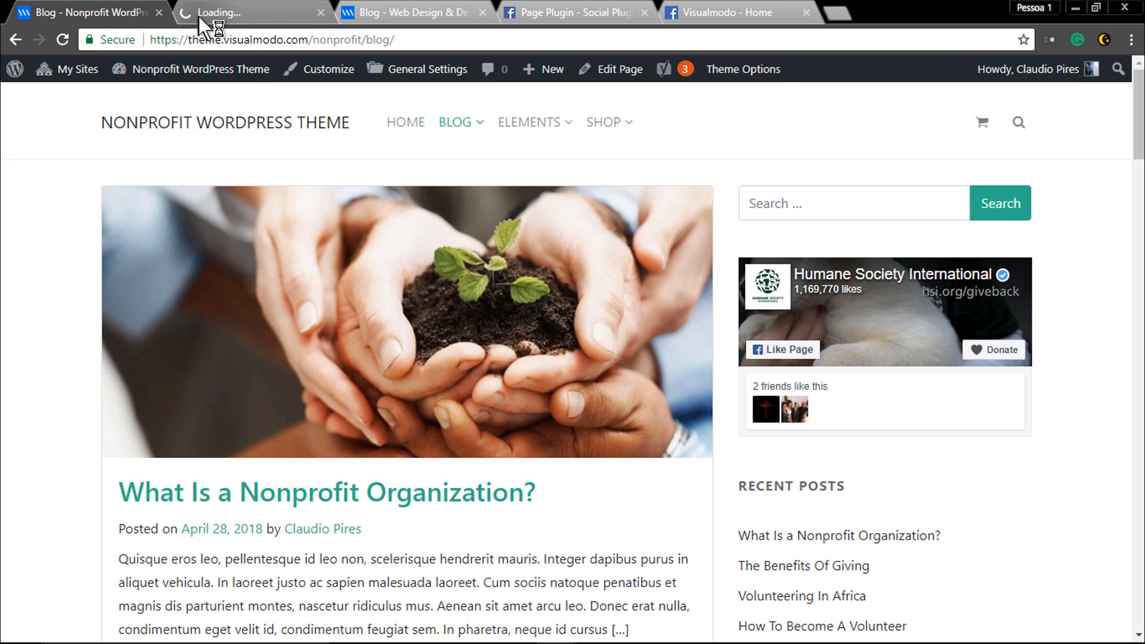
{"action": "left_click", "coordinate": [248, 12]}
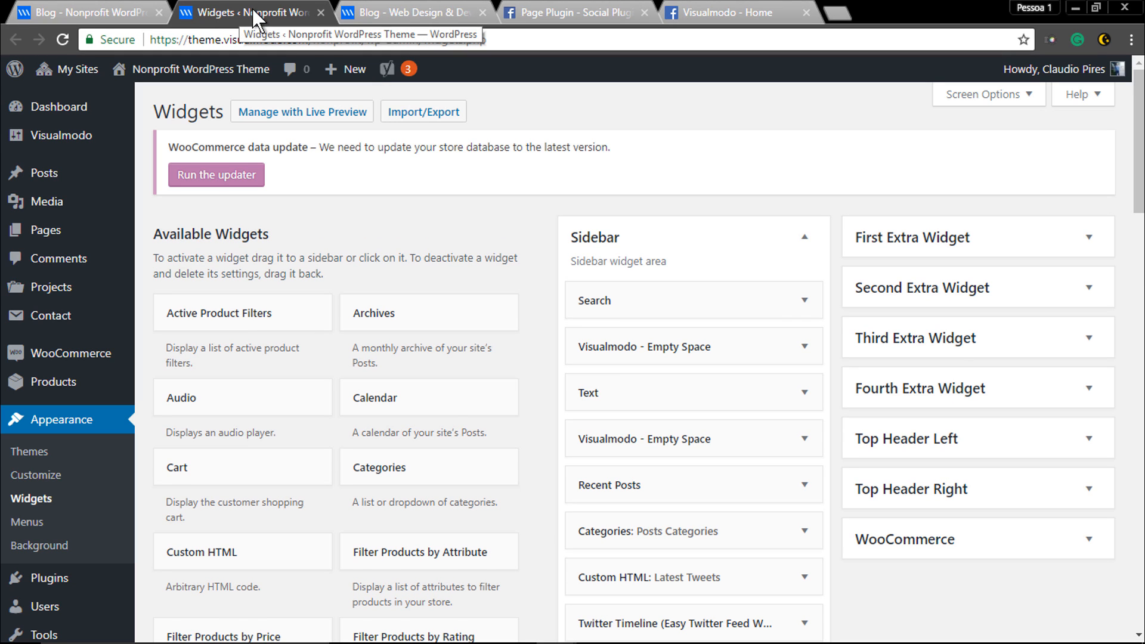
{"action": "mouse_move", "coordinate": [539, 278]}
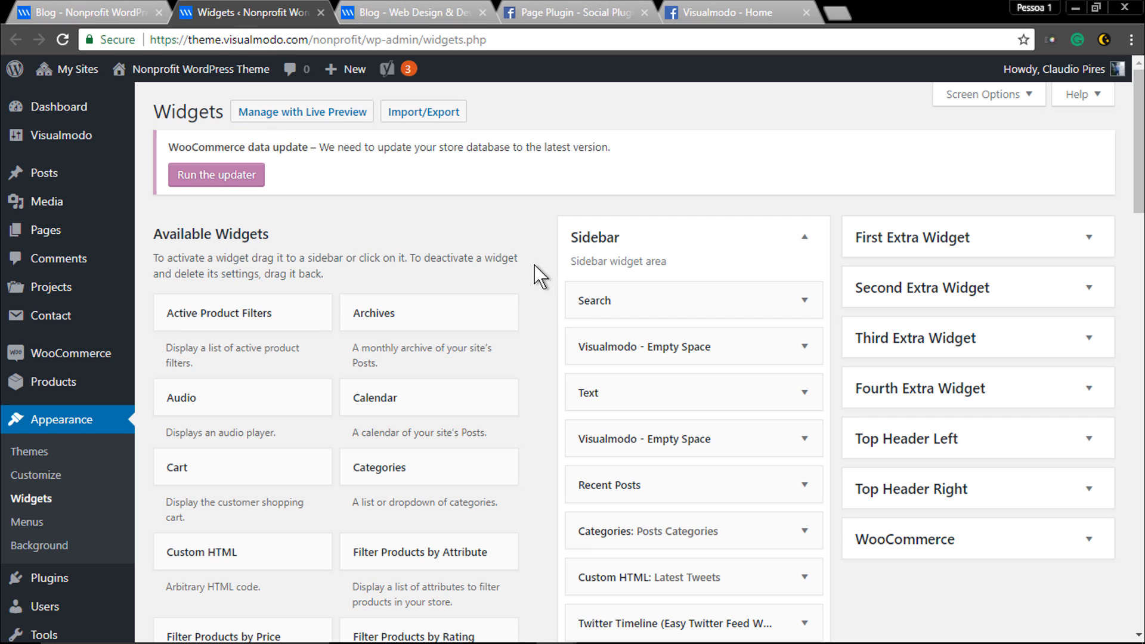
Scroll the available widgets to reach the Text widget for the Sidebar area.
{"action": "scroll", "scroll_direction": "down", "scroll_amount": 3}
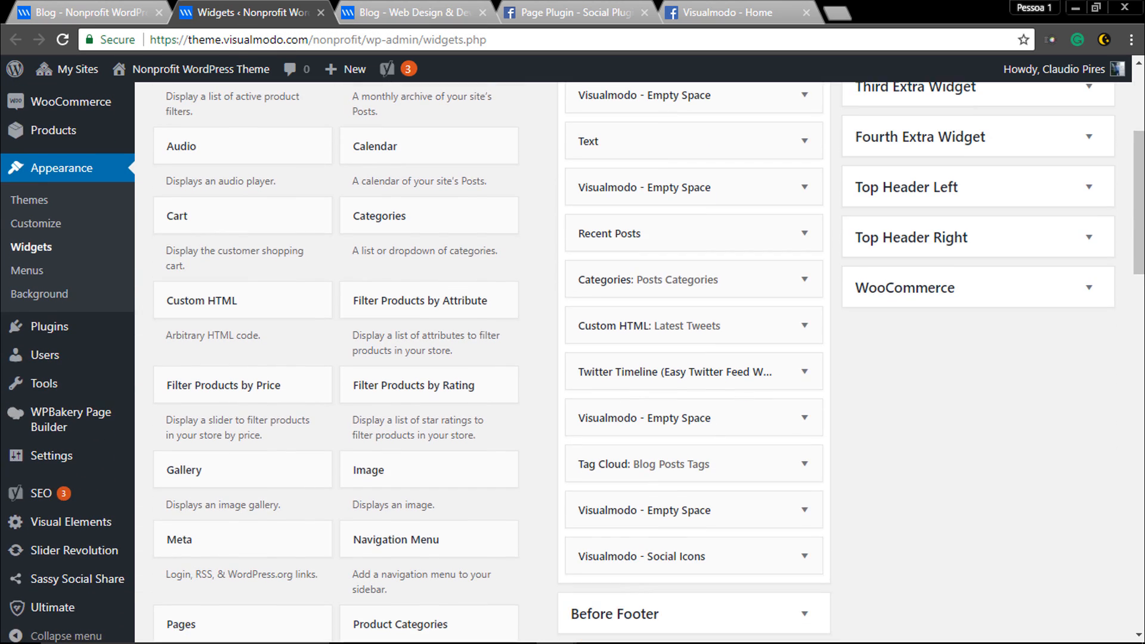
{"action": "scroll", "scroll_direction": "down", "scroll_amount": 3}
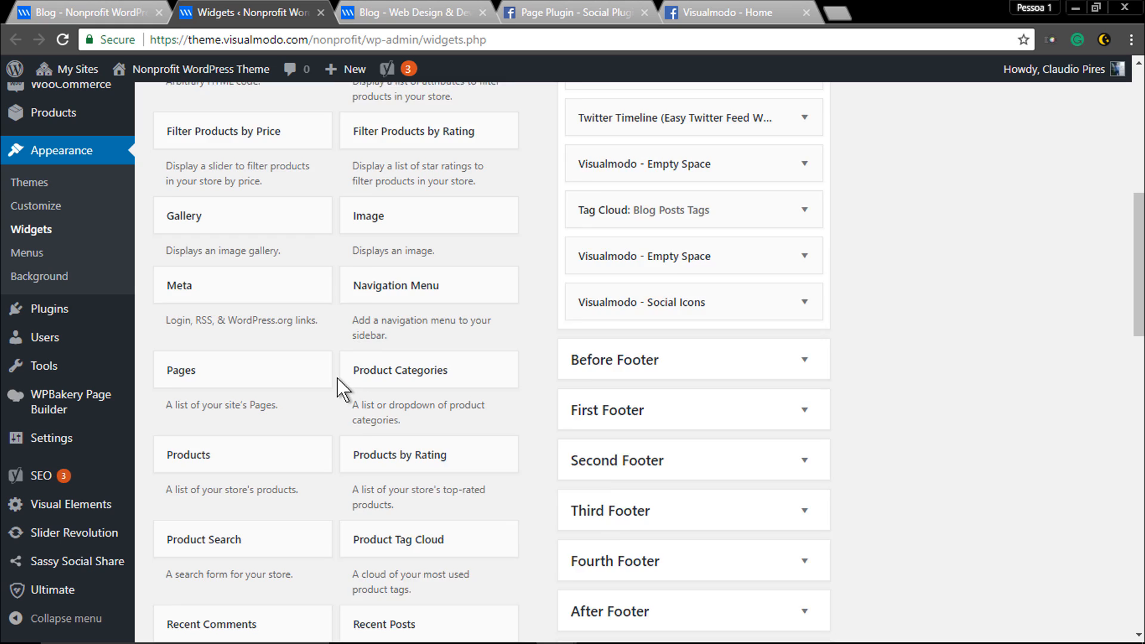
{"action": "scroll", "scroll_direction": "down", "scroll_amount": 3}
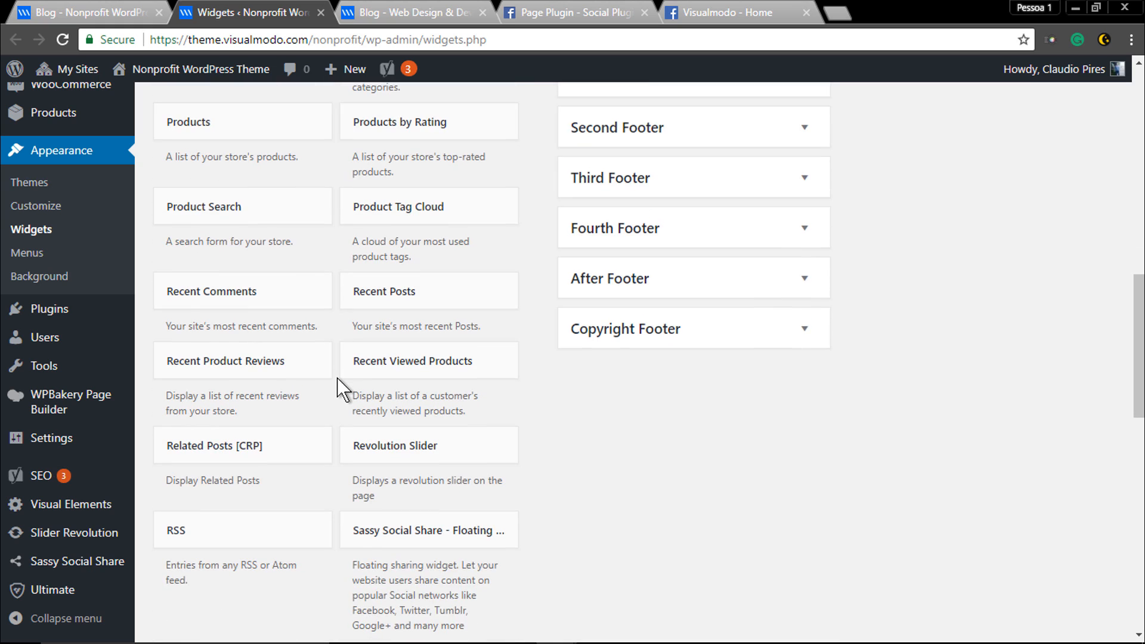
{"action": "scroll", "scroll_direction": "down", "scroll_amount": 3}
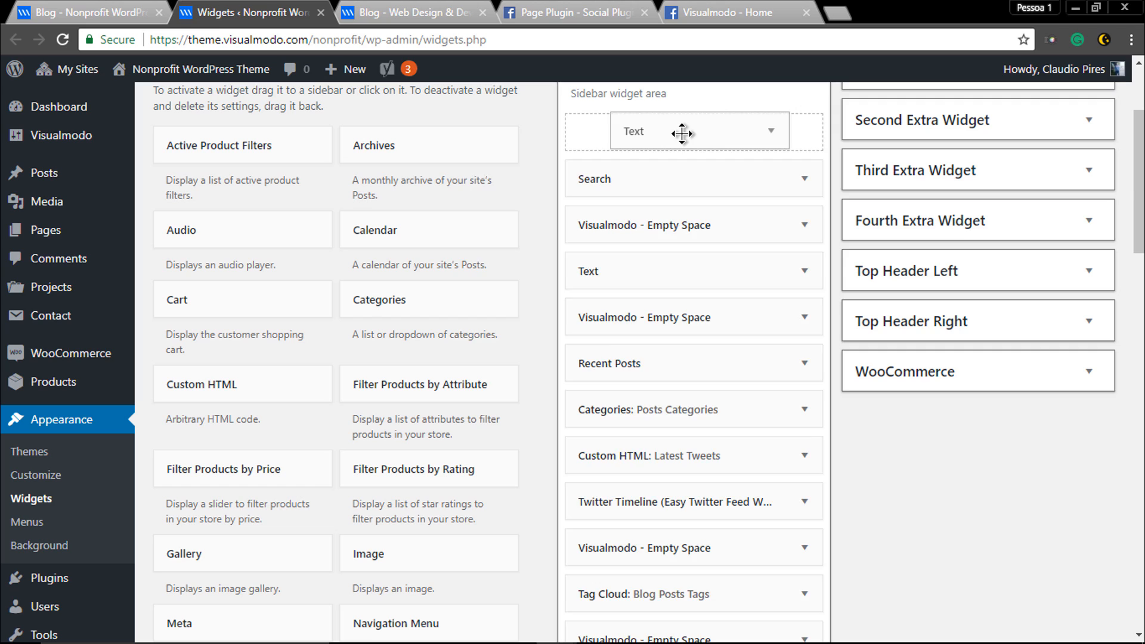
Paste the Facebook SDK script into the new Text widget in raw HTML mode.
{"action": "left_click", "coordinate": [698, 131]}
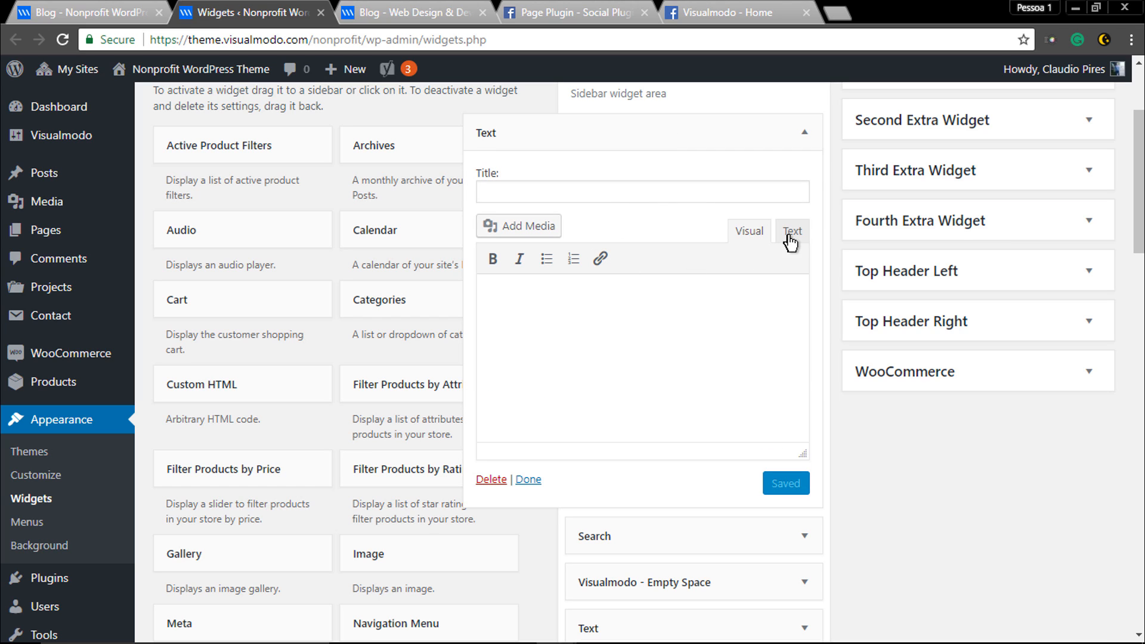
{"action": "left_click", "coordinate": [792, 230]}
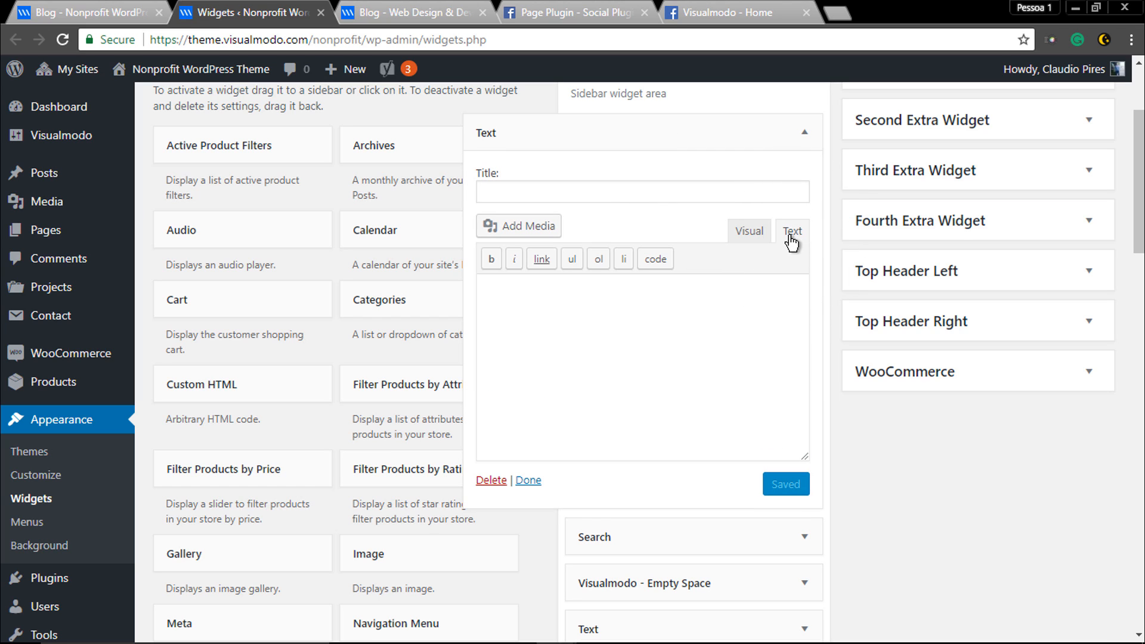
{"action": "right_click", "coordinate": [636, 307]}
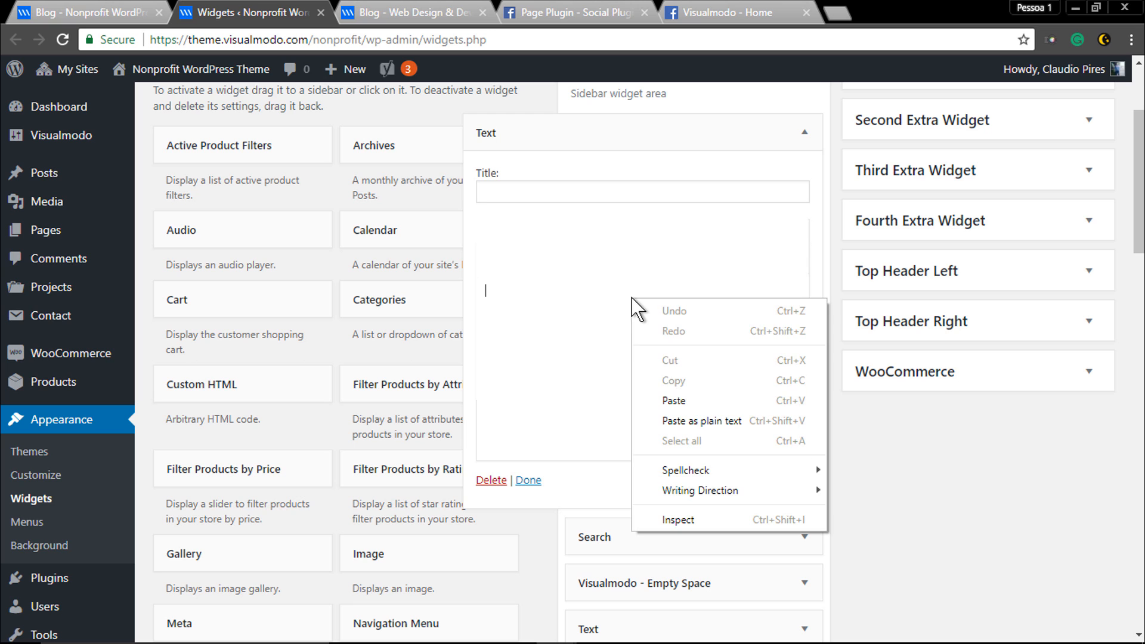
{"action": "left_click", "coordinate": [672, 401]}
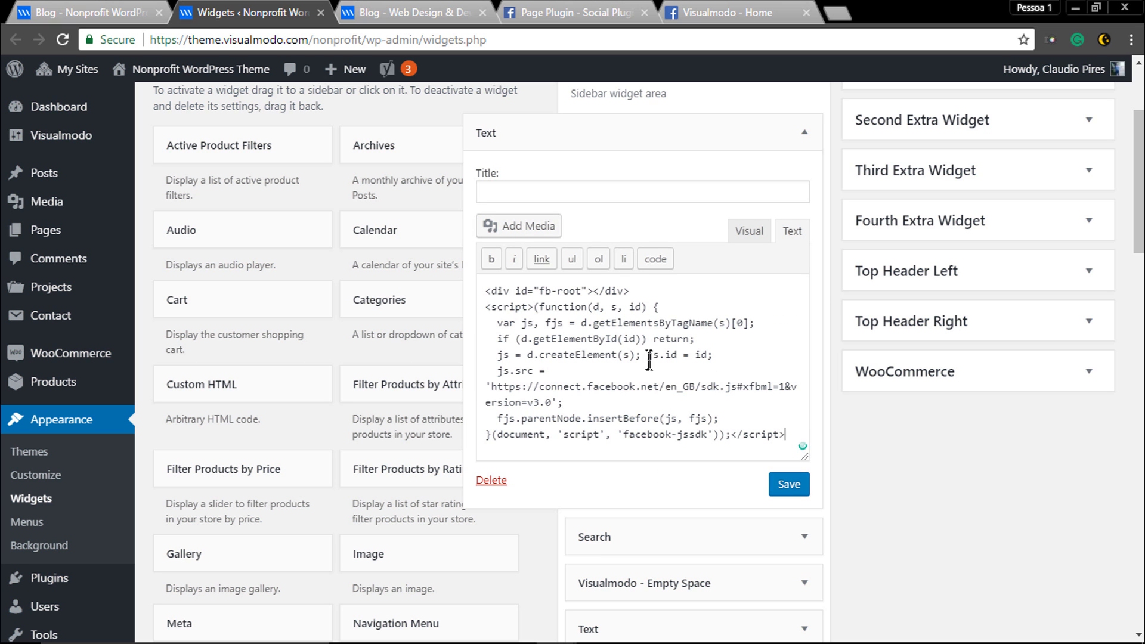
{"action": "scroll", "scroll_direction": "down", "scroll_amount": 3}
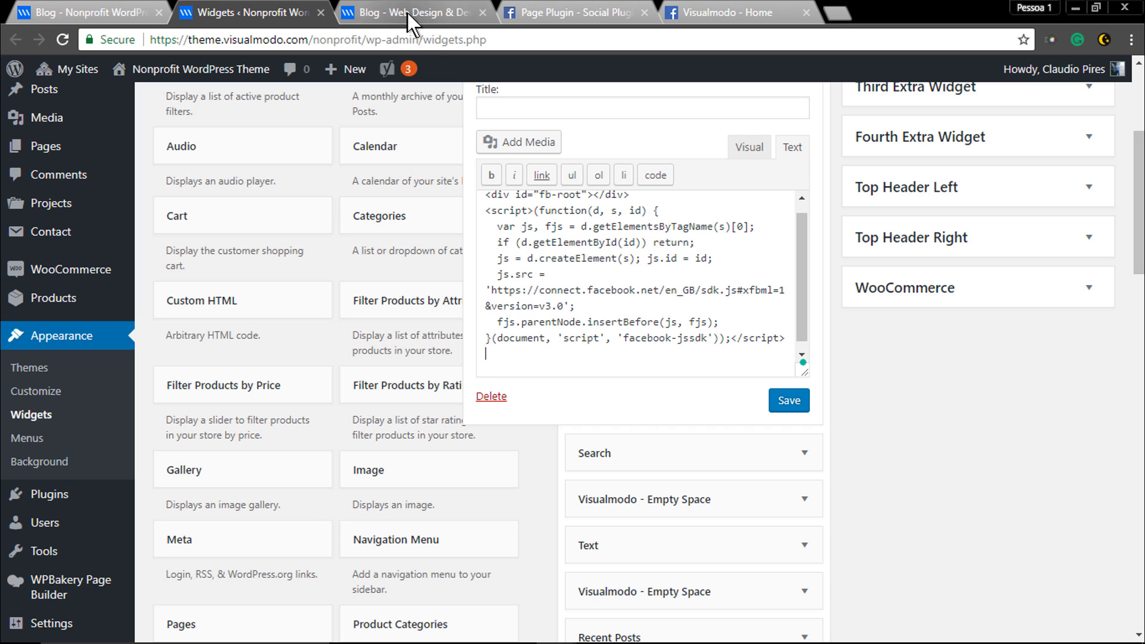
{"action": "left_click", "coordinate": [577, 12]}
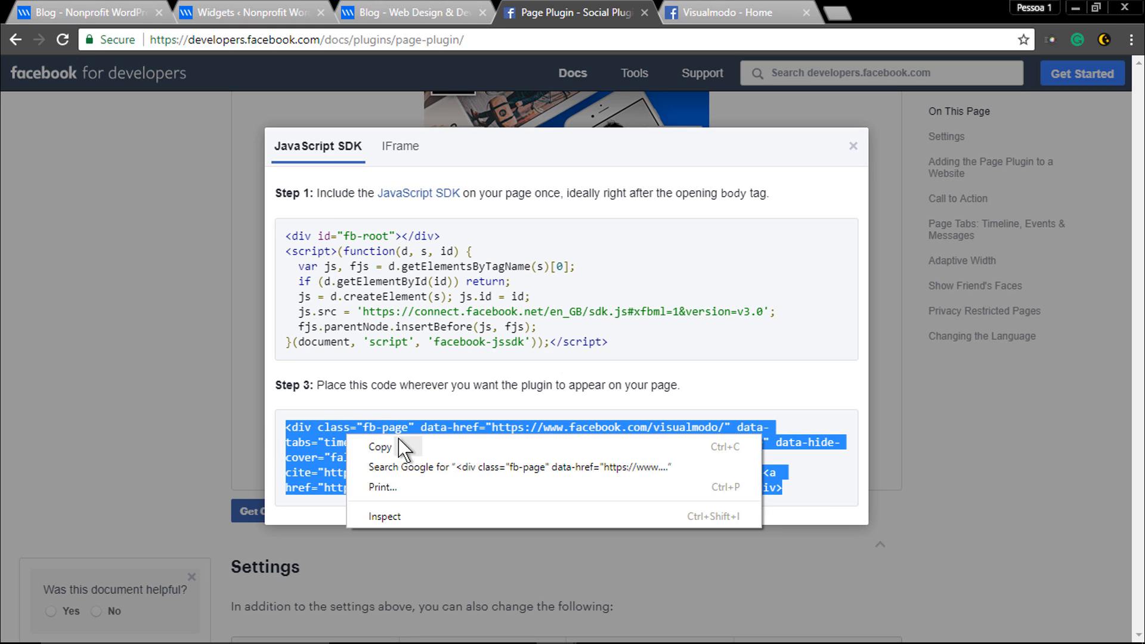
Copy the Step 3 Visualmodo page plugin markup and return to the Widgets admin.
{"action": "left_click", "coordinate": [380, 446]}
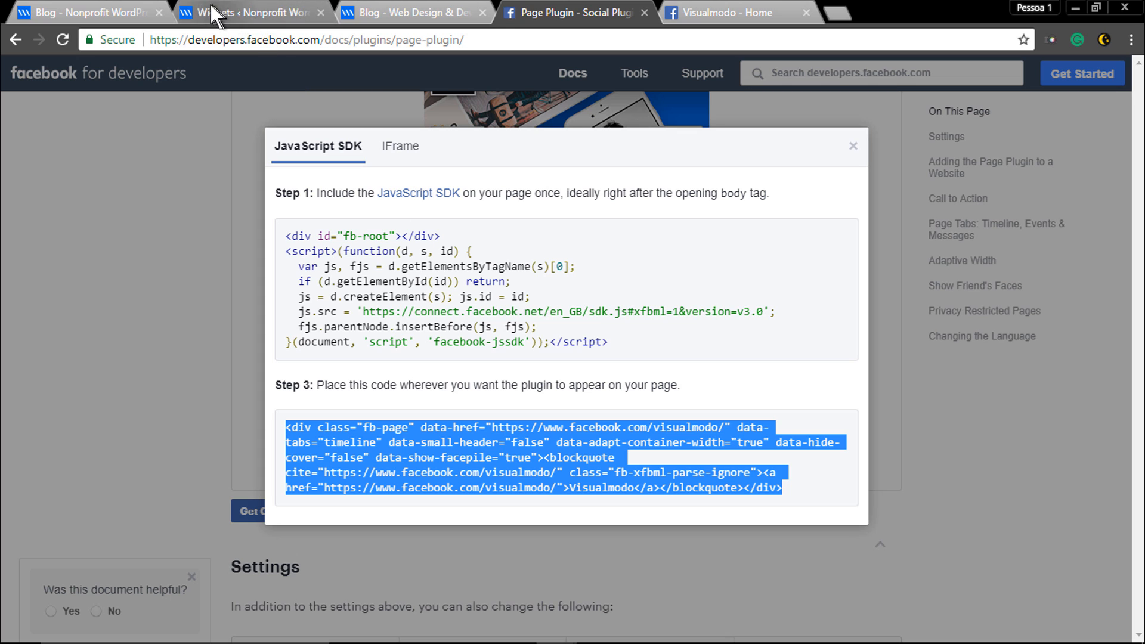
{"action": "left_click", "coordinate": [252, 12]}
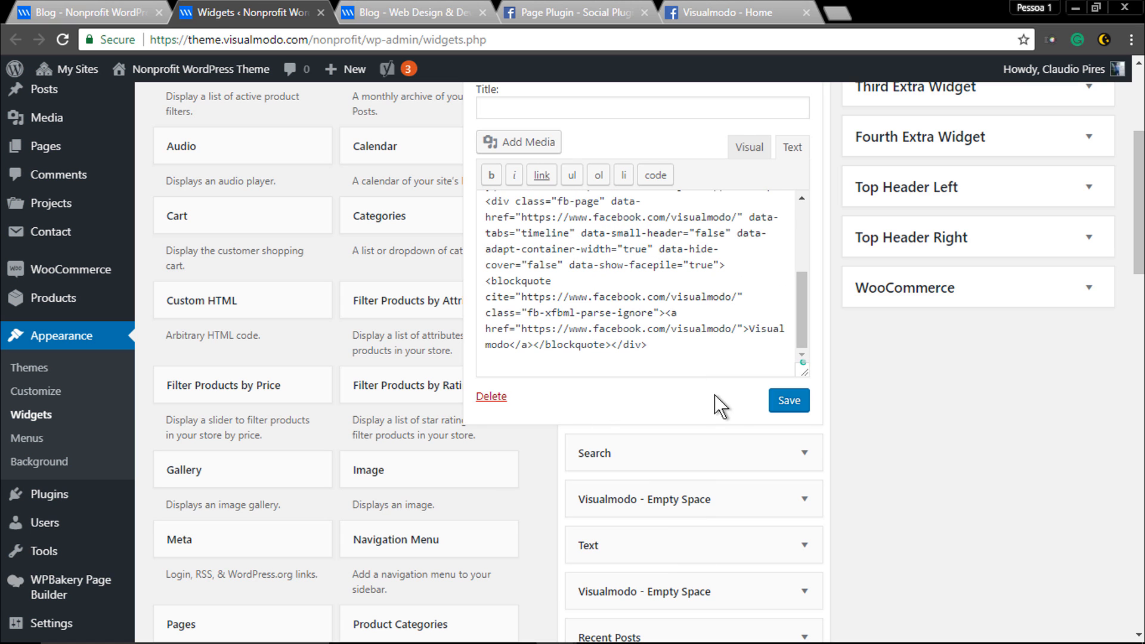
Save the Text widget holding both Facebook snippets and reopen the live Visualmodo blog.
{"action": "left_click", "coordinate": [787, 400]}
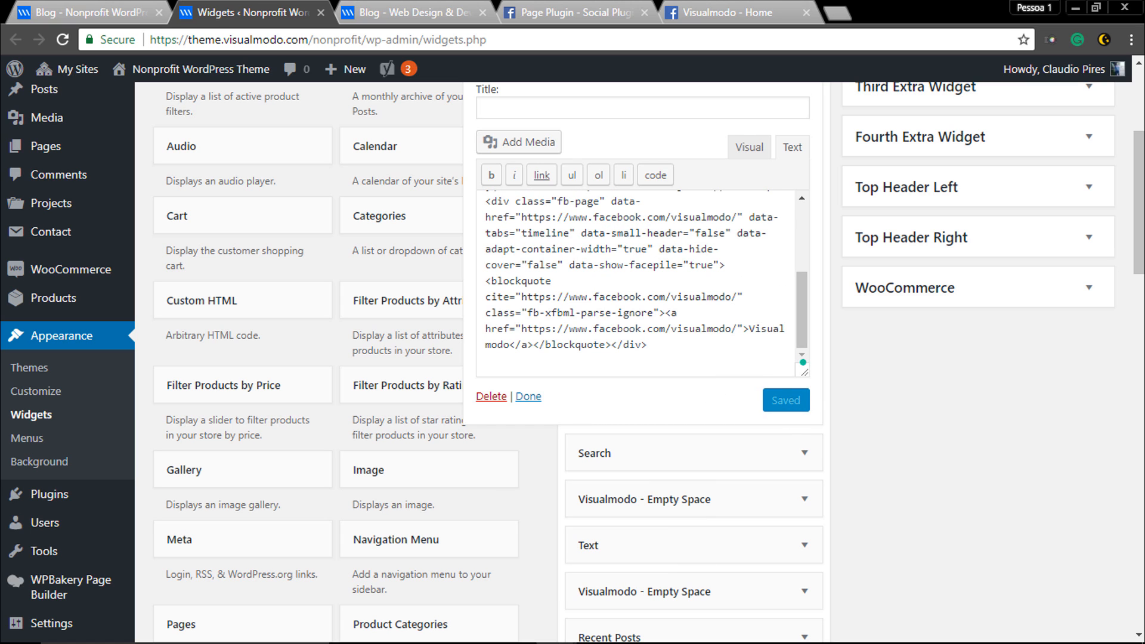
{"action": "scroll", "scroll_direction": "up", "scroll_amount": 3}
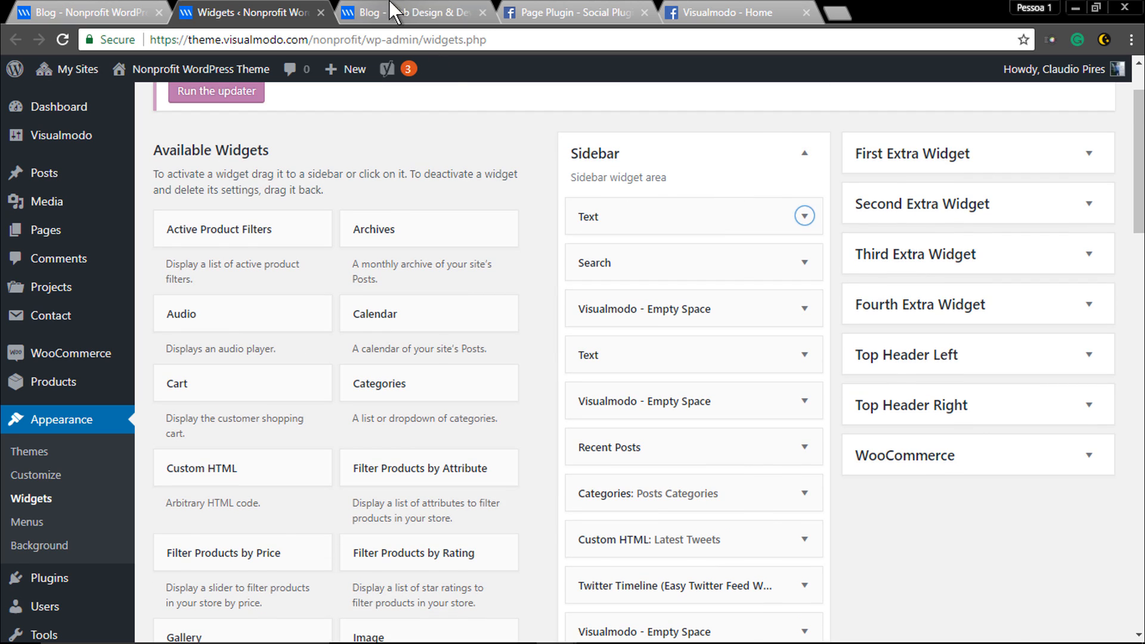
{"action": "left_click", "coordinate": [413, 12]}
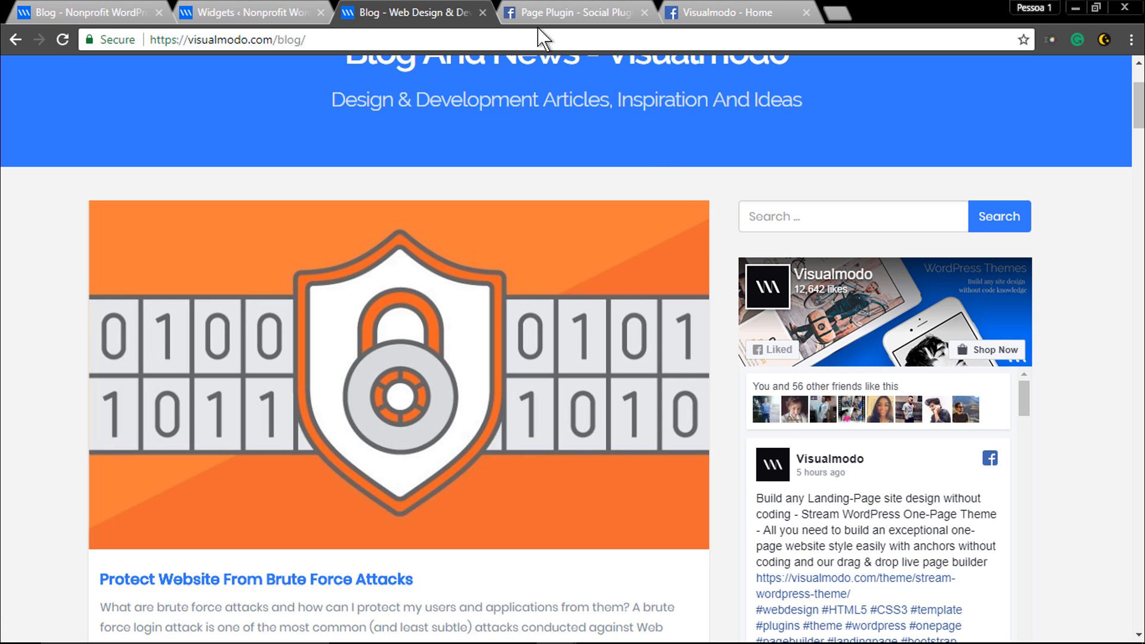
{"action": "left_click", "coordinate": [87, 12]}
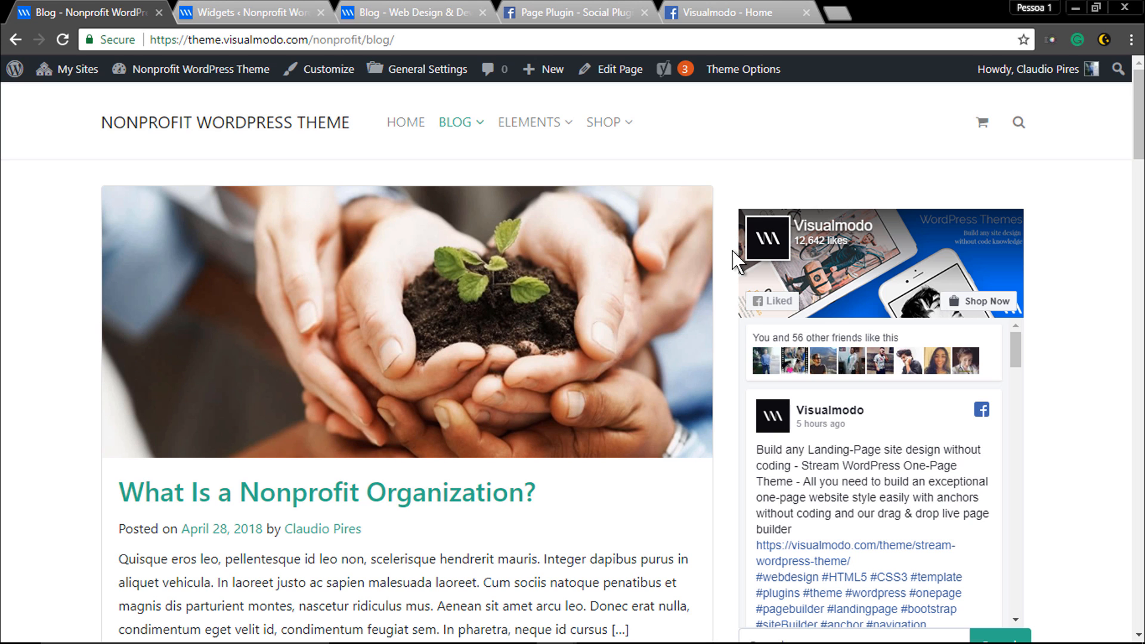
{"action": "scroll", "scroll_direction": "down", "scroll_amount": 3}
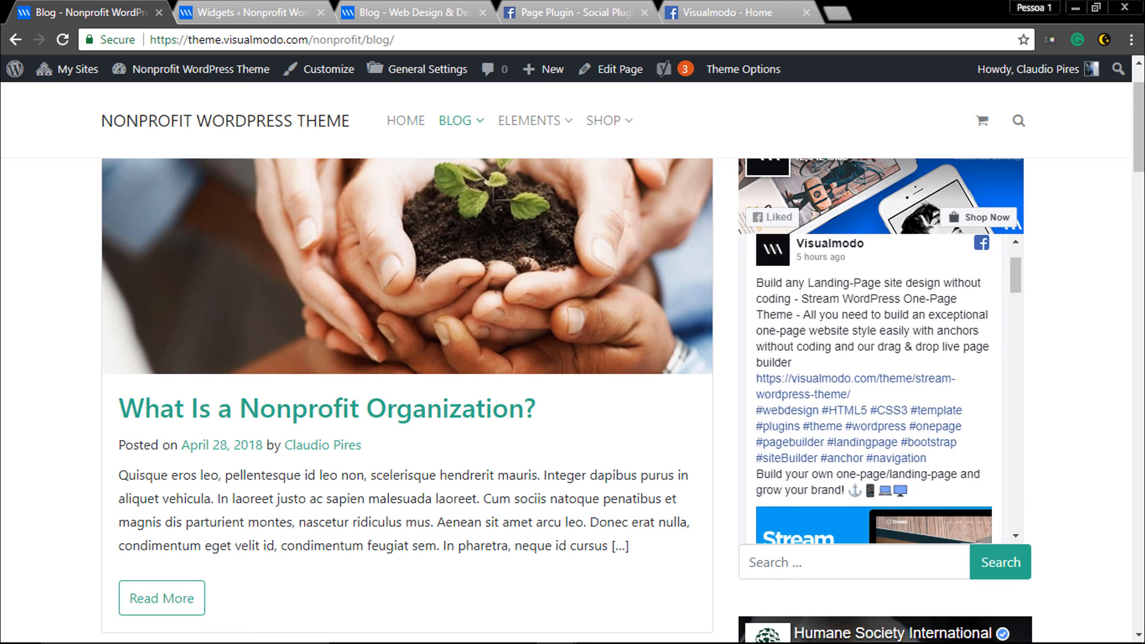
{"action": "scroll", "scroll_direction": "down", "scroll_amount": 3}
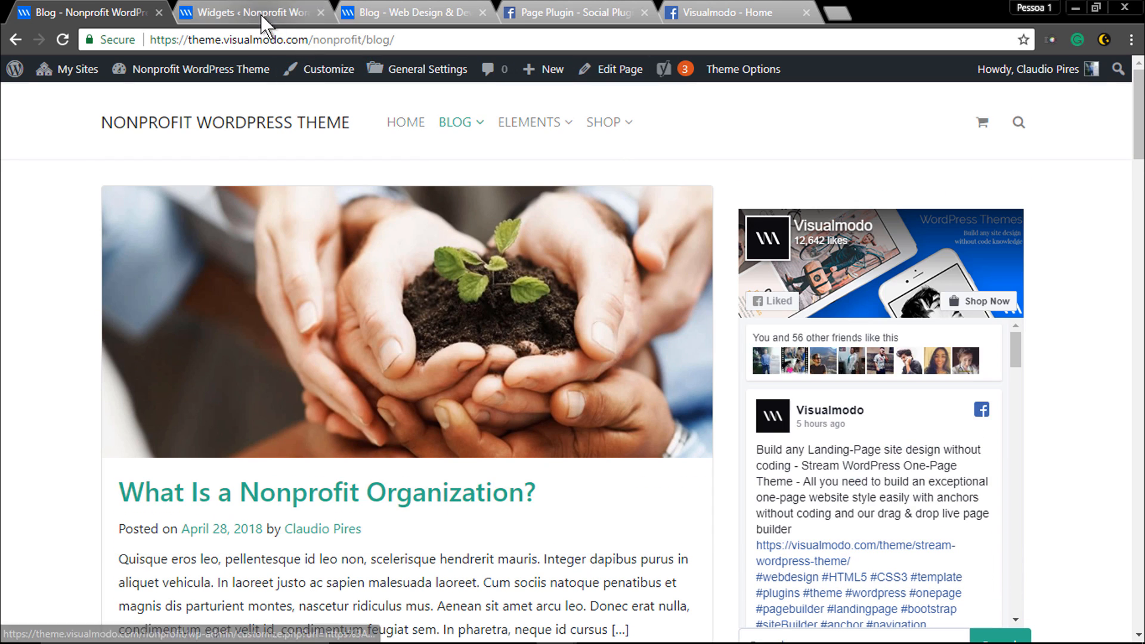
{"action": "left_click", "coordinate": [413, 12]}
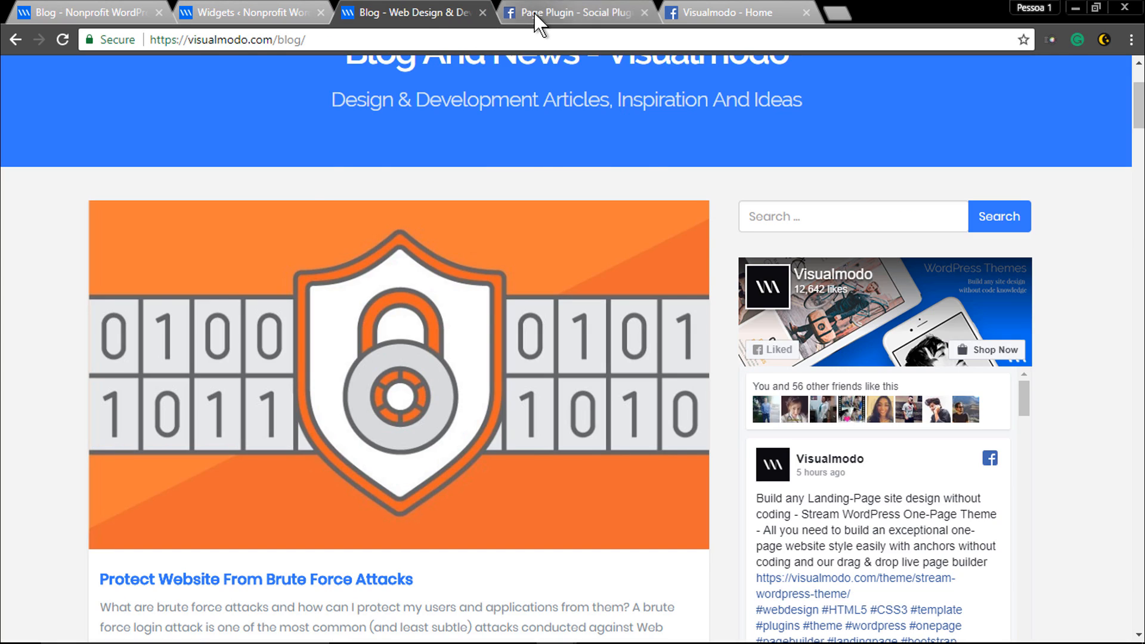
Close the code dialog and toggle 'Adapt to plugin container width' off and back on.
{"action": "left_click", "coordinate": [577, 12]}
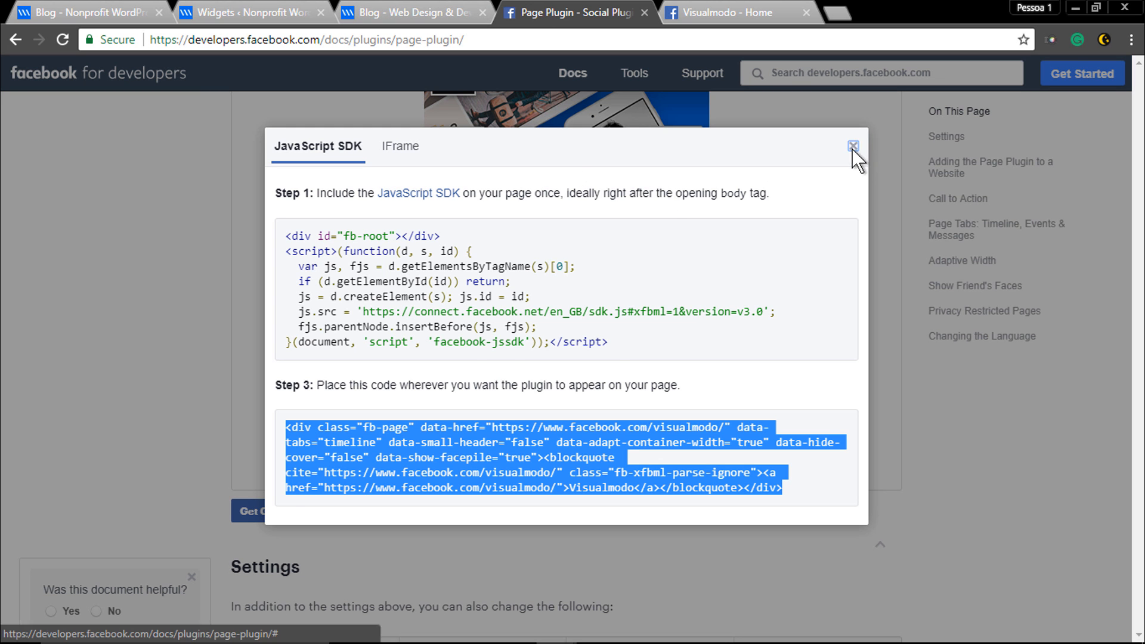
{"action": "left_click", "coordinate": [853, 145]}
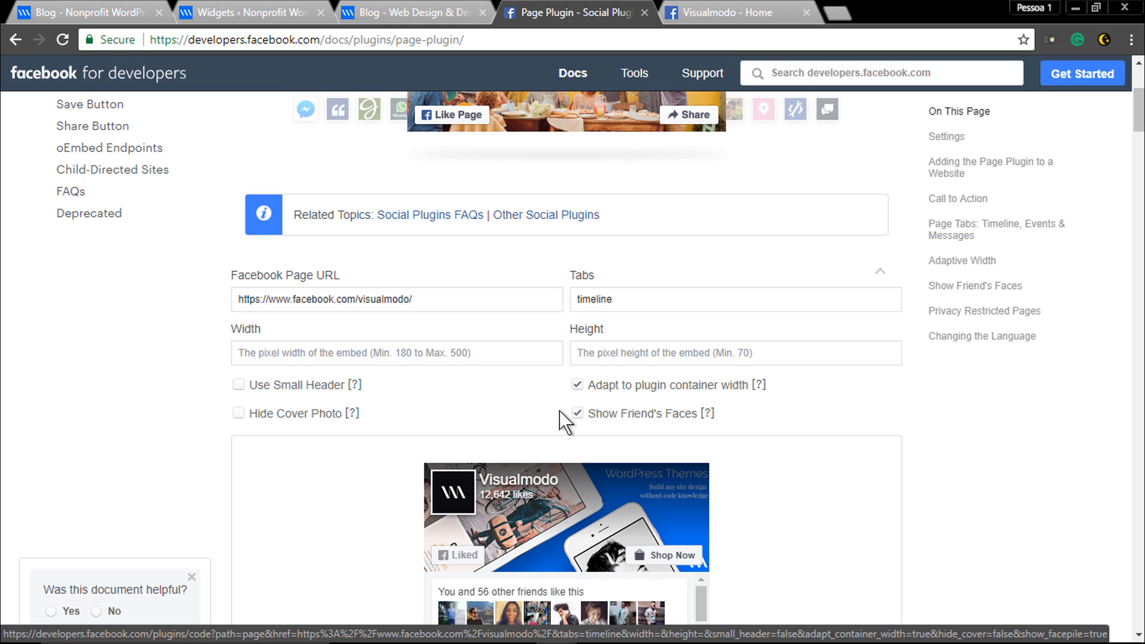
{"action": "left_click", "coordinate": [578, 385]}
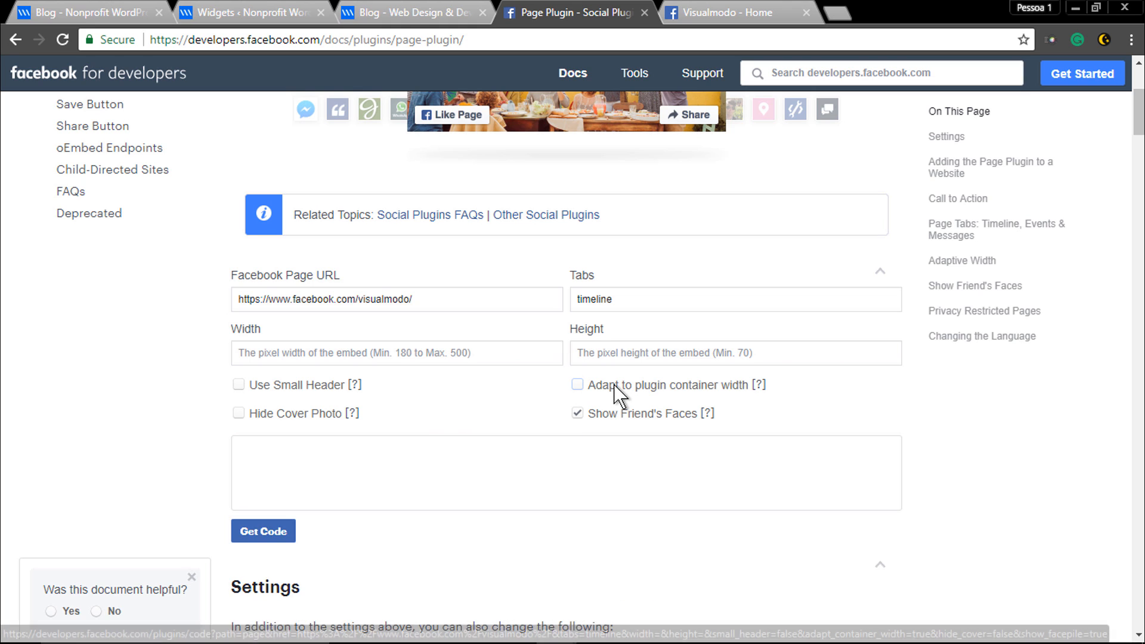
{"action": "scroll", "scroll_direction": "down", "scroll_amount": 3}
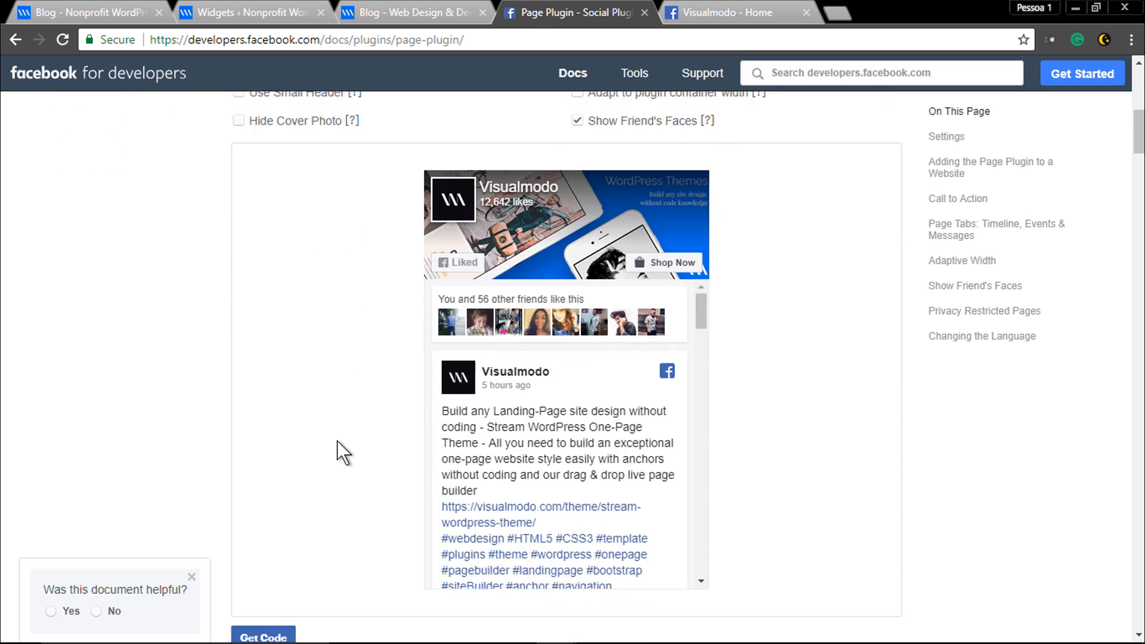
{"action": "scroll", "scroll_direction": "up", "scroll_amount": 3}
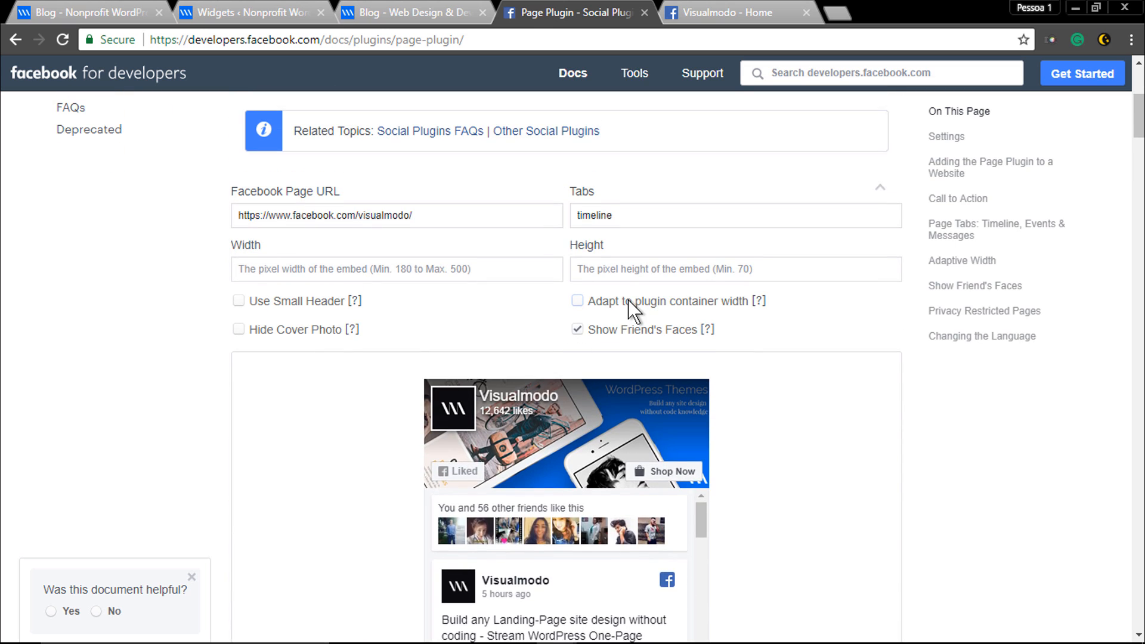
{"action": "left_click", "coordinate": [577, 301]}
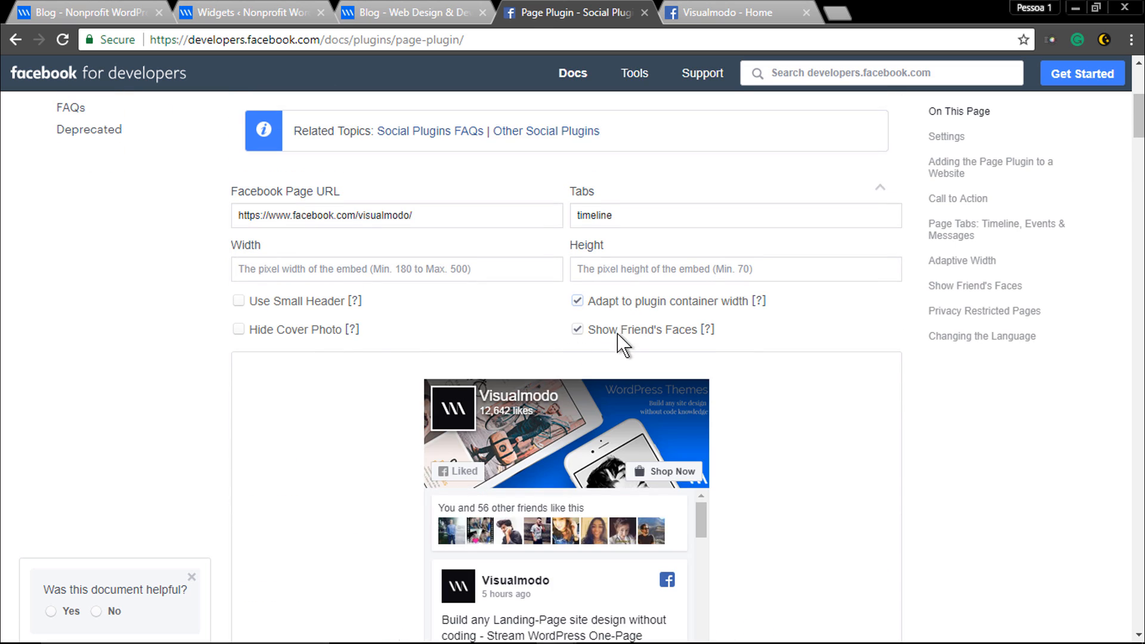